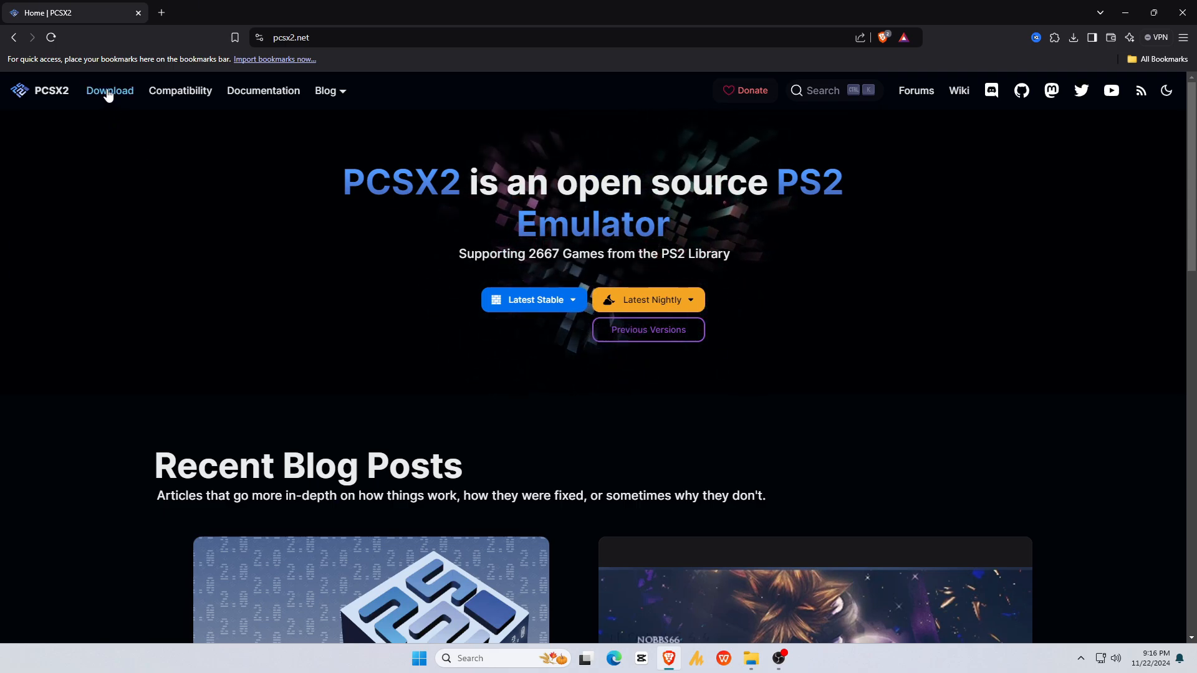
Show previous stable releases on the PCSX2 downloads page, from v2.2.0 back to v0.9.6
left_click(110, 91)
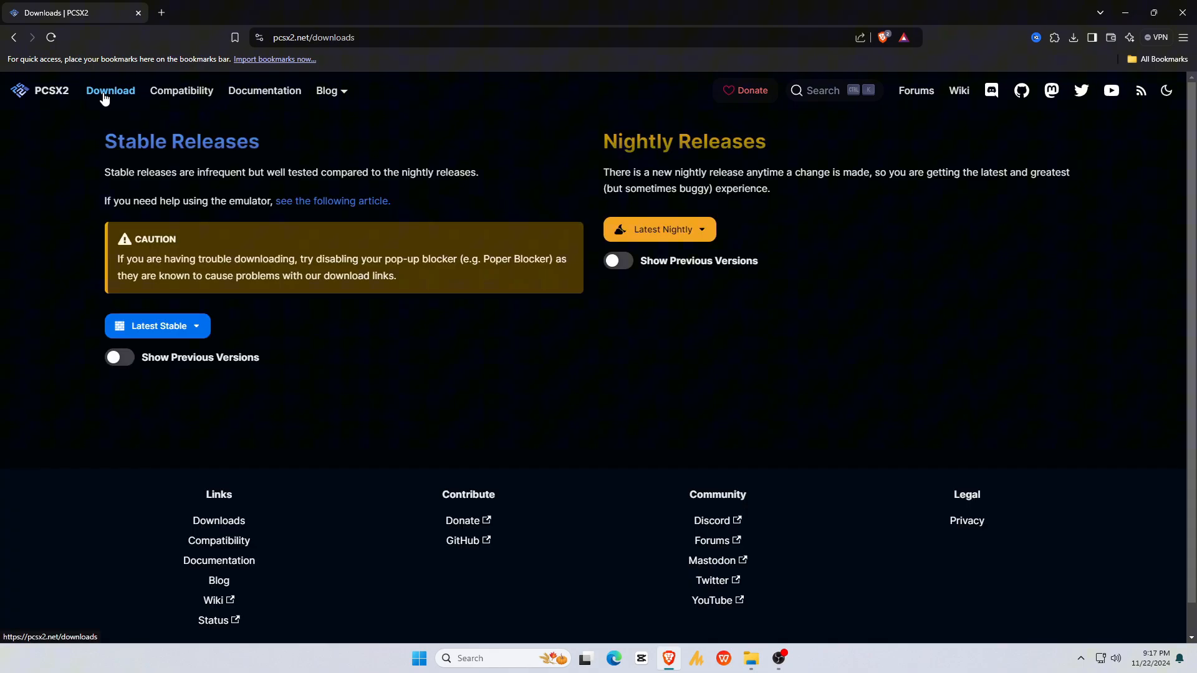
mouse_move(103, 149)
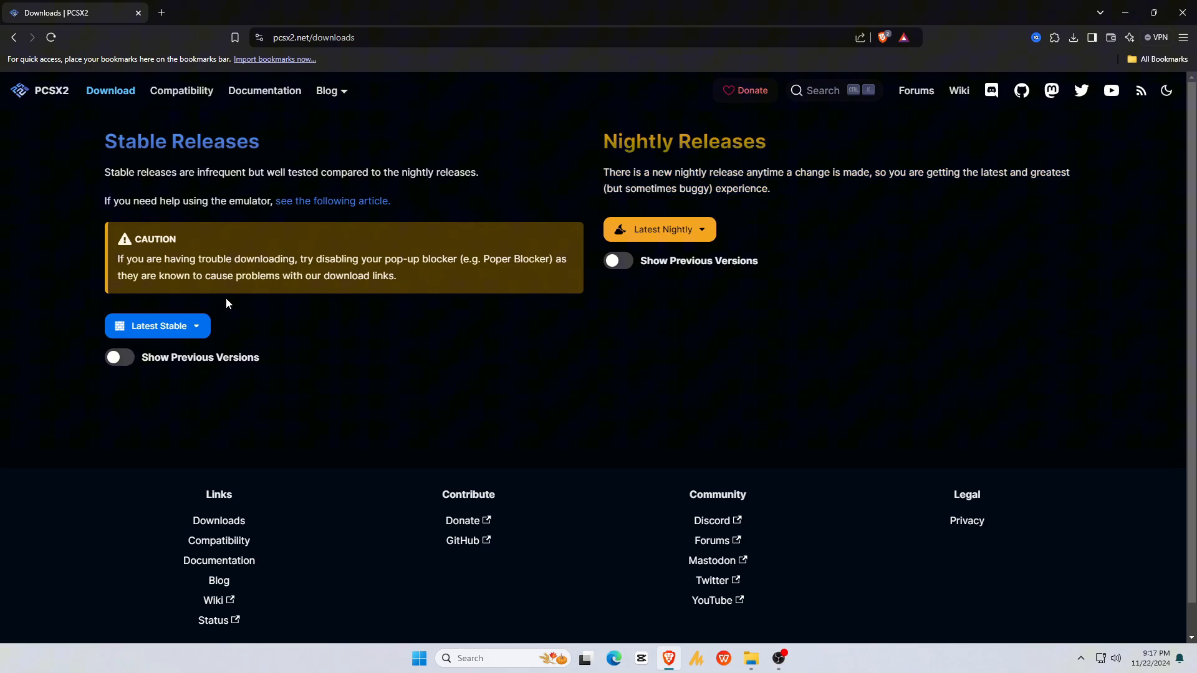
left_click(157, 332)
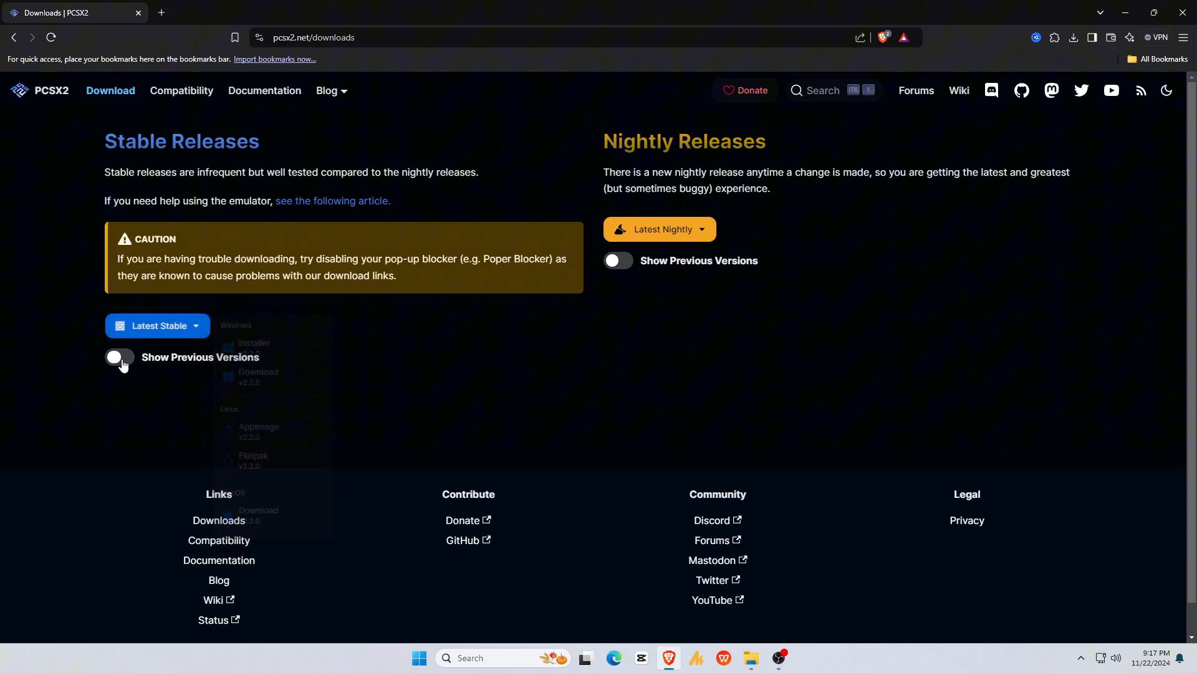
left_click(120, 358)
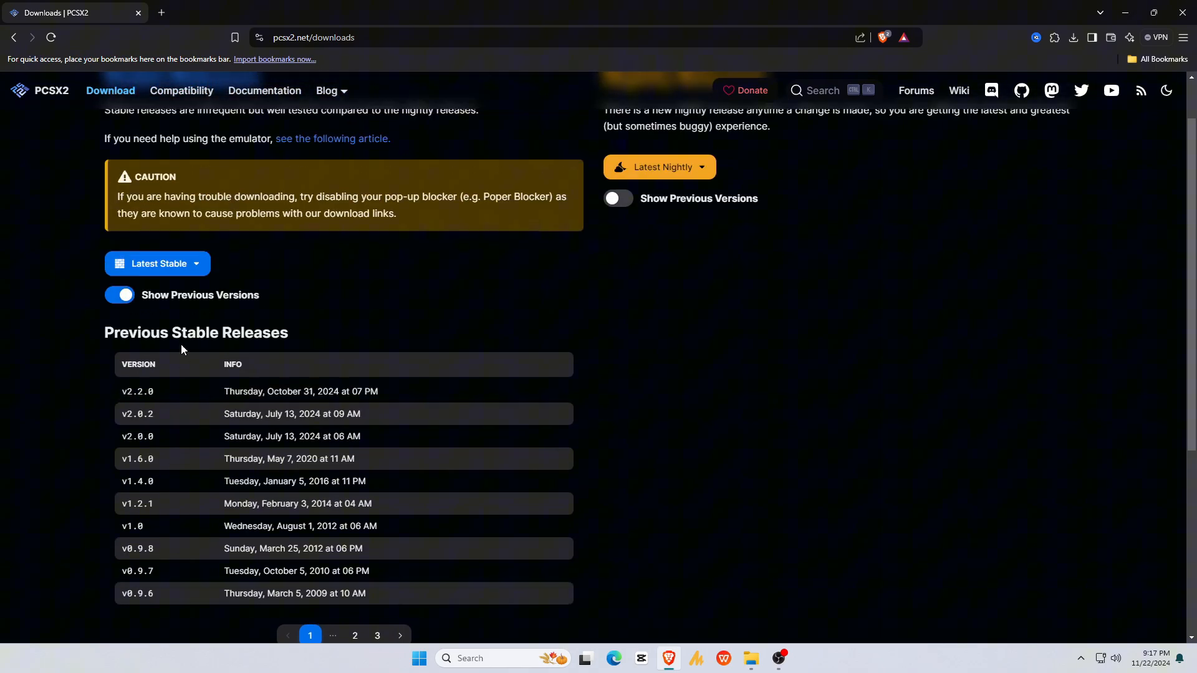
Download the Windows v2.2.0 build from the Latest Stable options
left_click(158, 263)
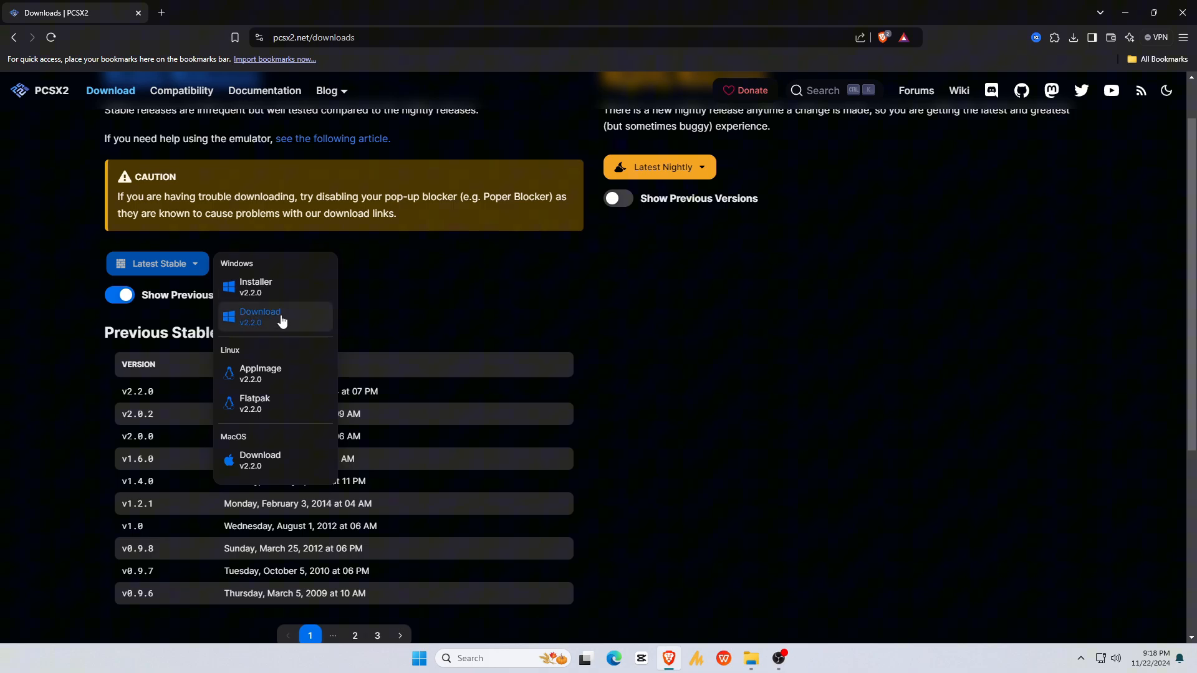
mouse_move(305, 320)
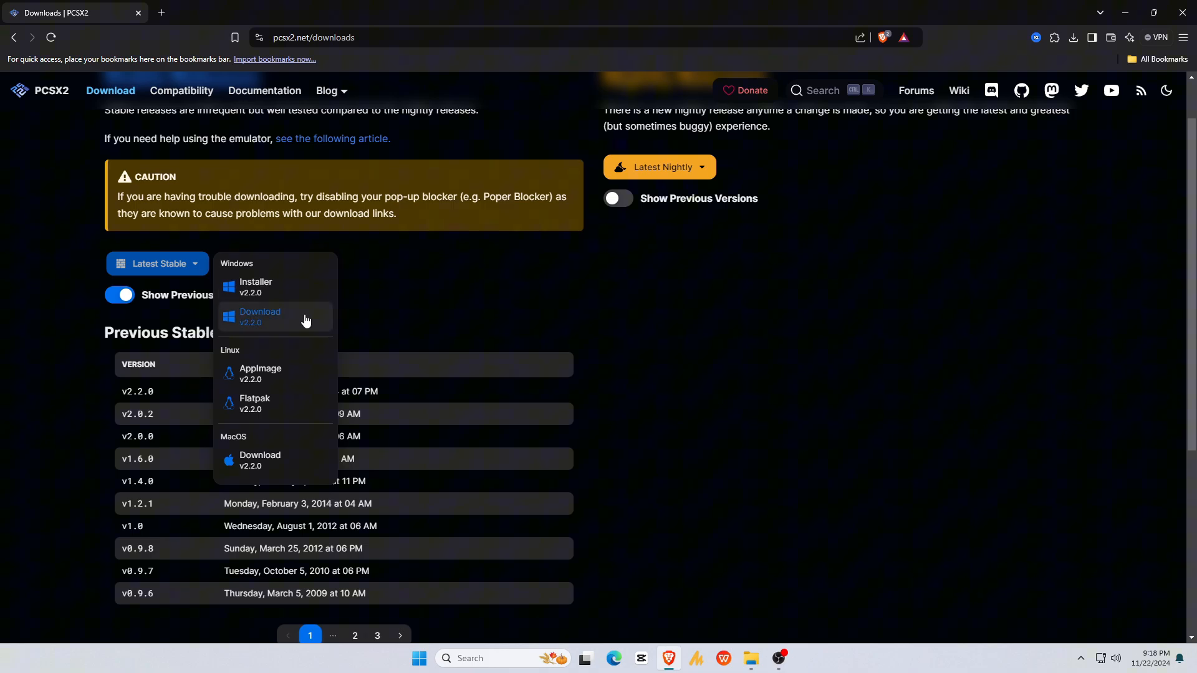
mouse_move(283, 316)
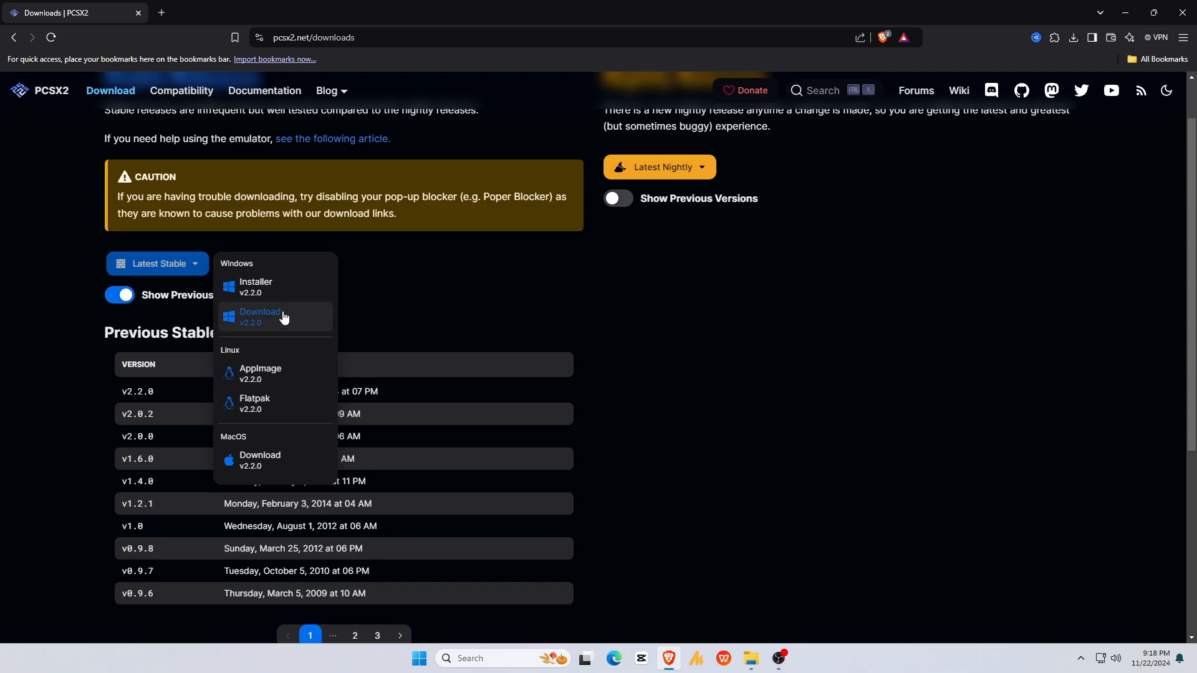
mouse_move(291, 319)
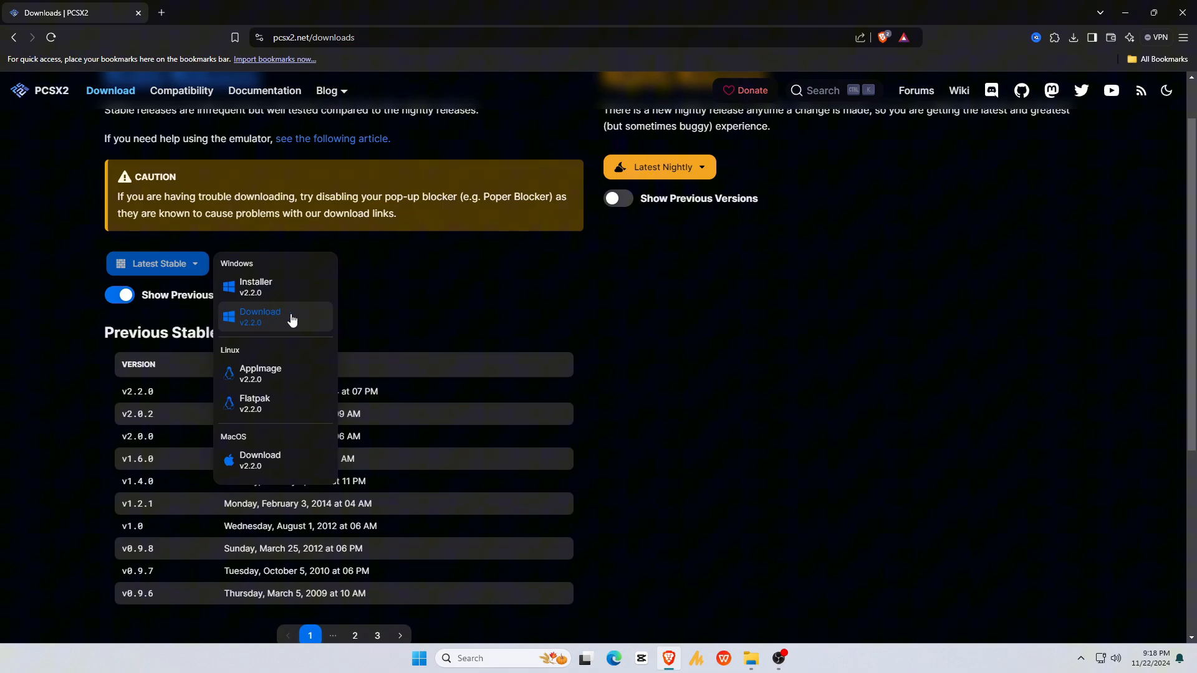
left_click(261, 316)
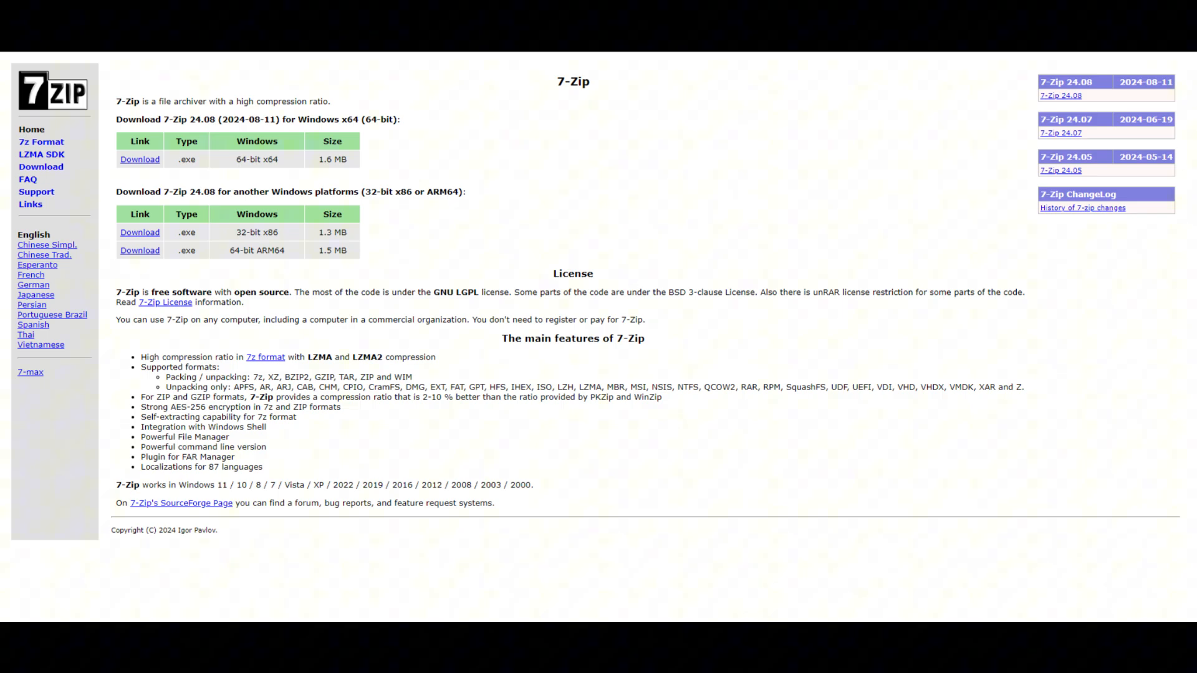
Extract the PCSX2 v2.2.0 archive into a desktop folder with 7-Zip and delete the archive
right_click(307, 141)
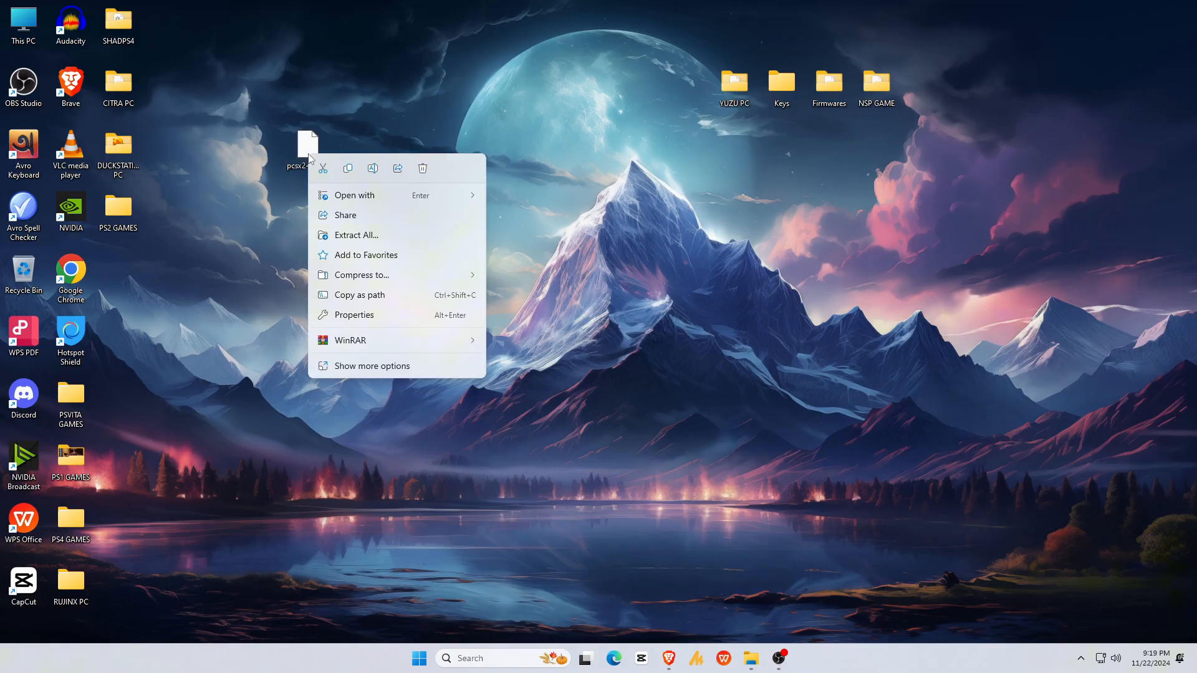
left_click(373, 365)
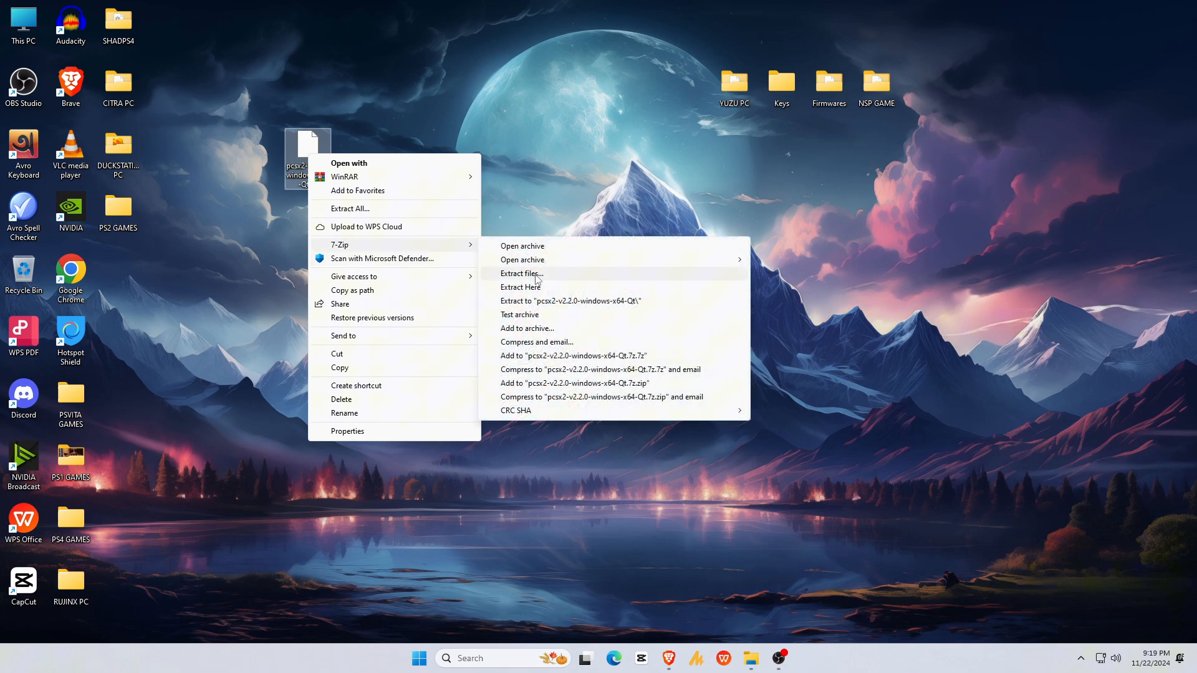
left_click(522, 287)
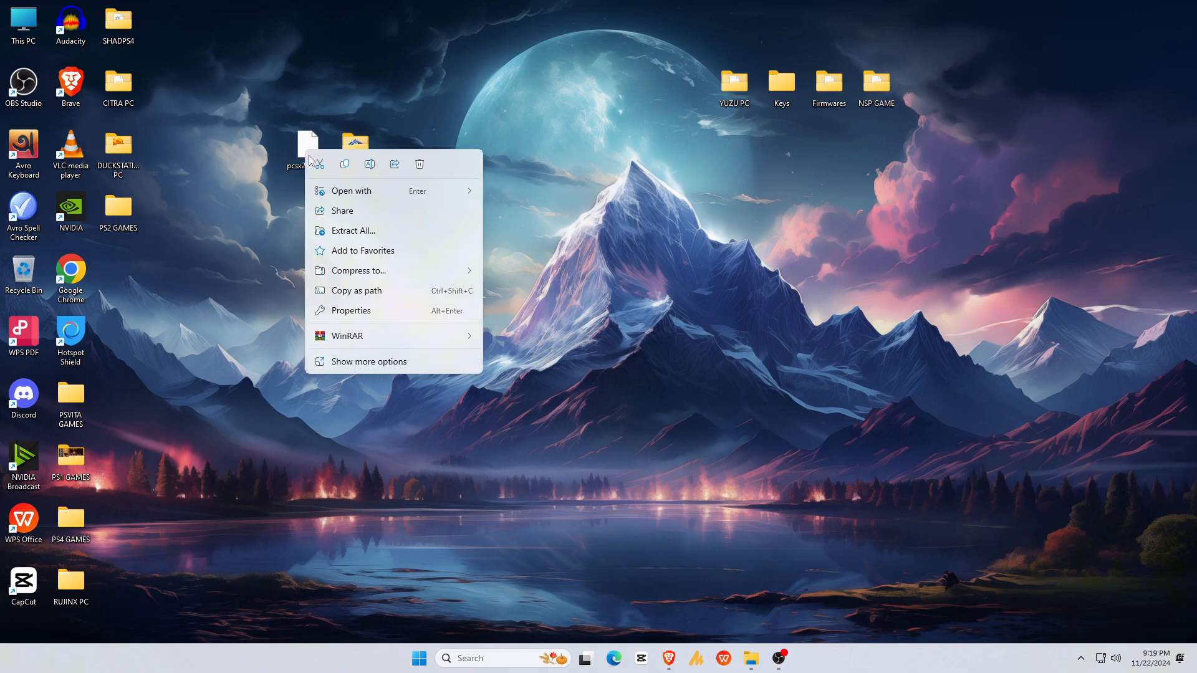
left_click(417, 166)
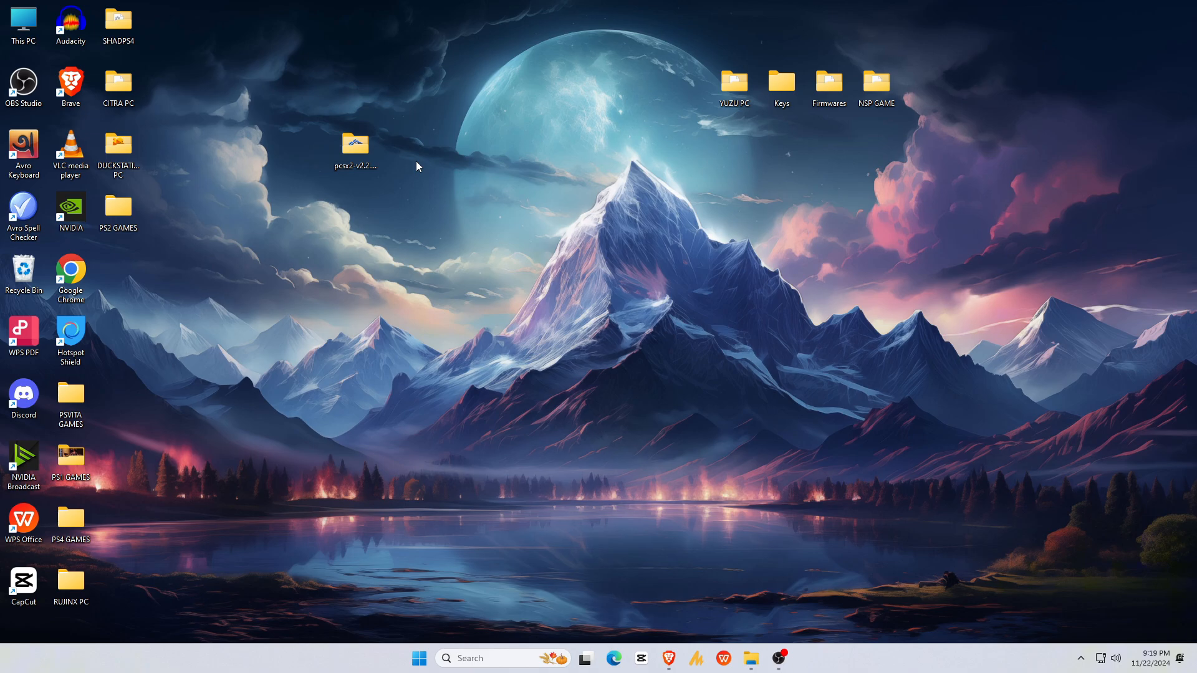
Launch pcsx2-qt from the extracted folder, reaching the Setup Wizard welcome page
left_click(355, 144)
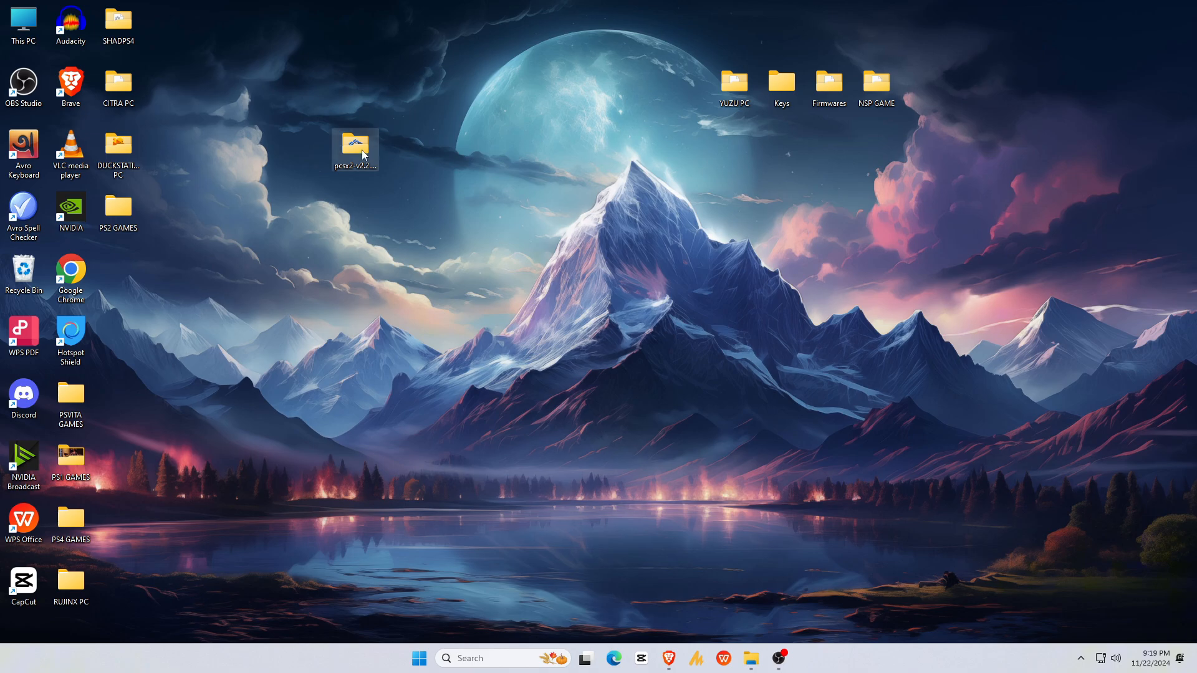
double_click(355, 146)
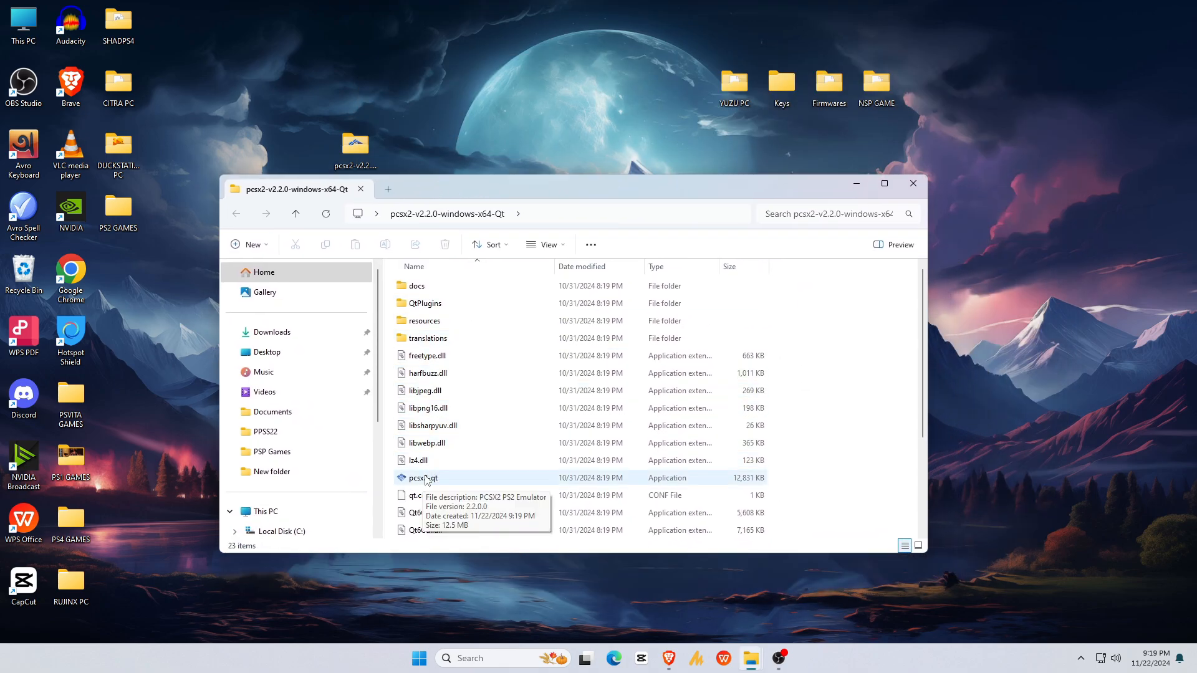
double_click(423, 477)
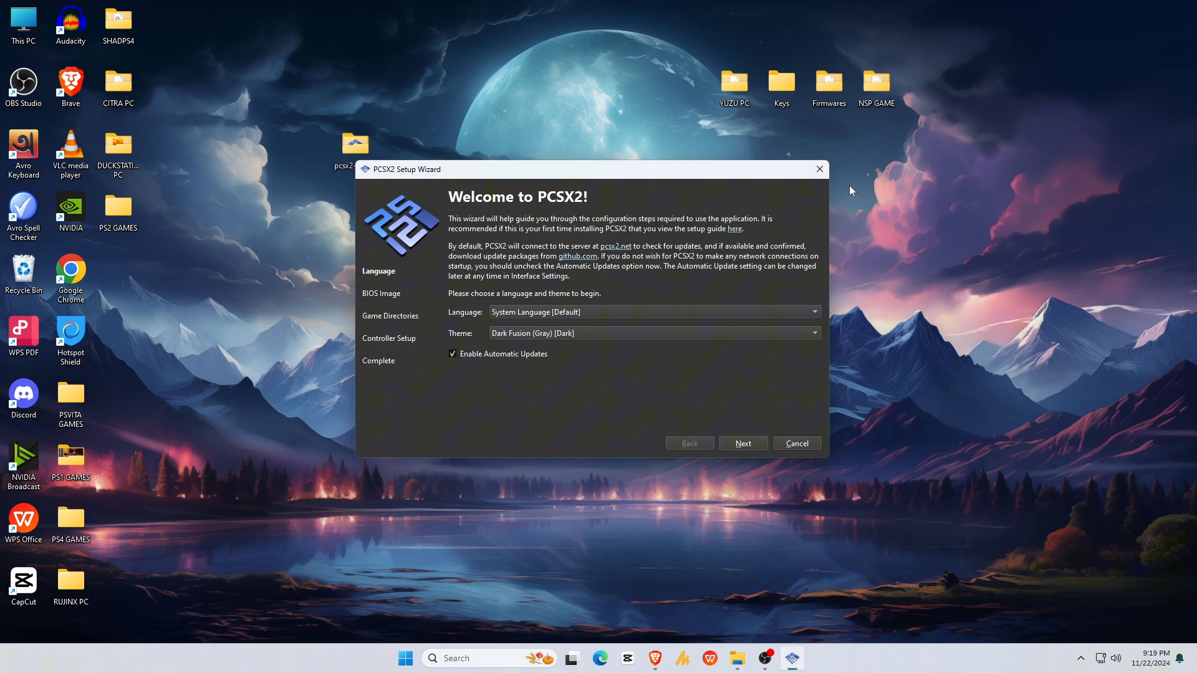
mouse_move(469, 343)
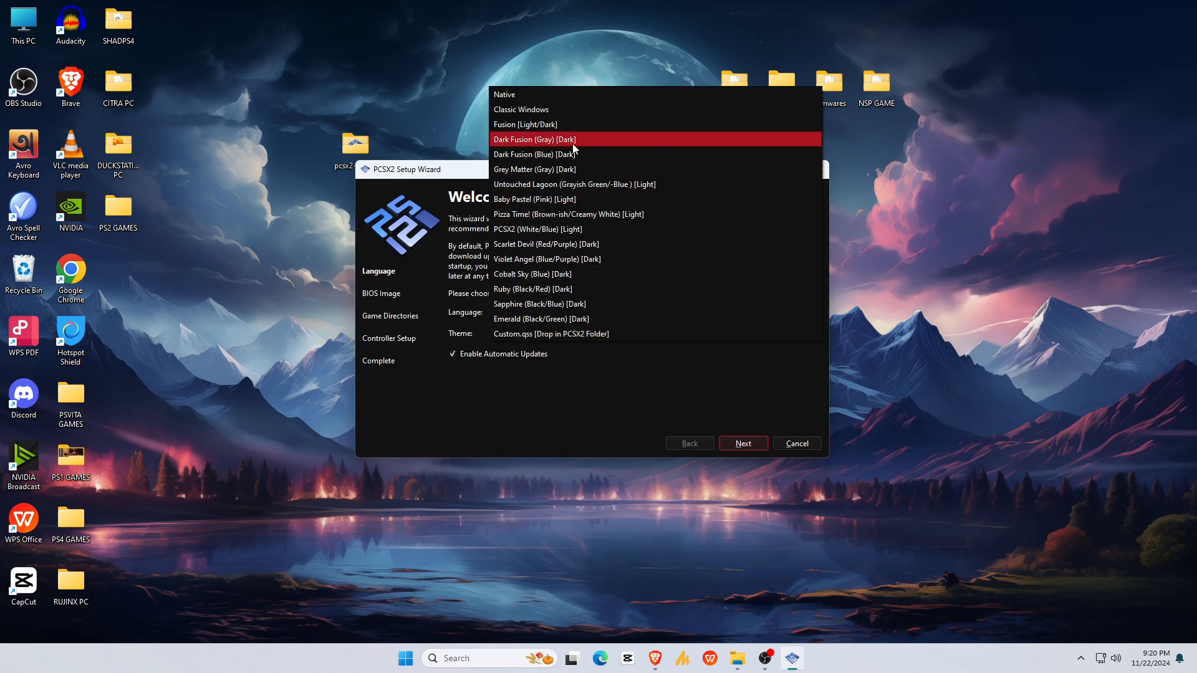
Keep the Dark Fusion (Gray) [Dark] theme and advance to the BIOS Image step
left_click(535, 138)
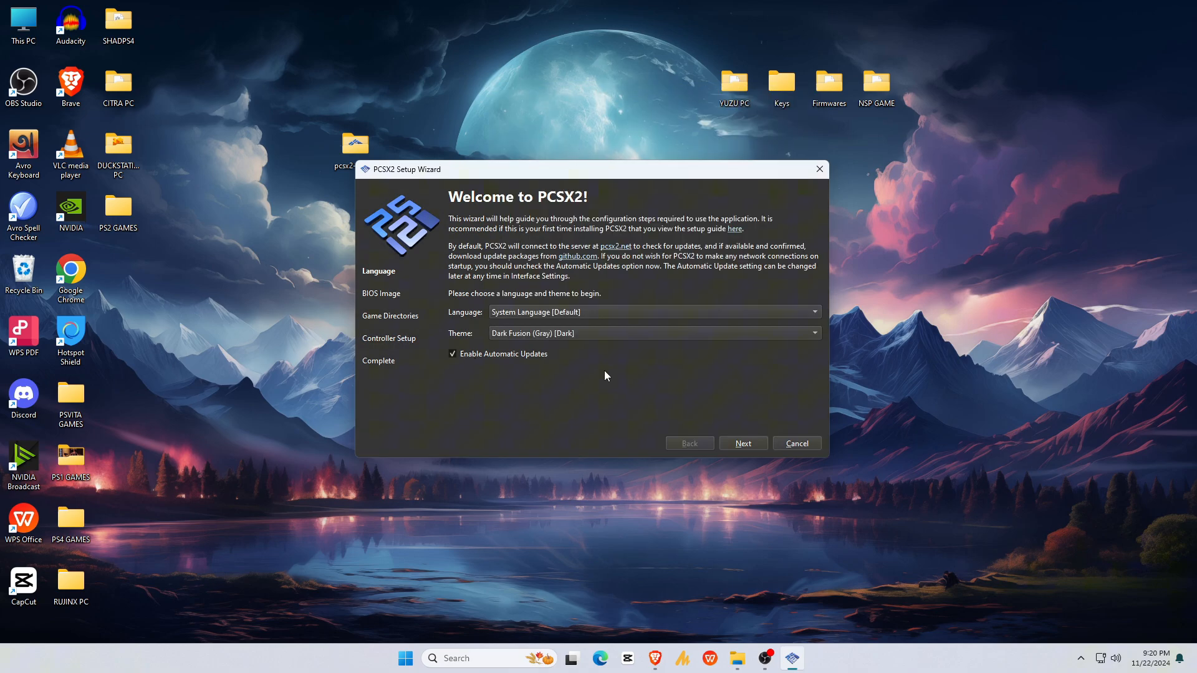
left_click(740, 444)
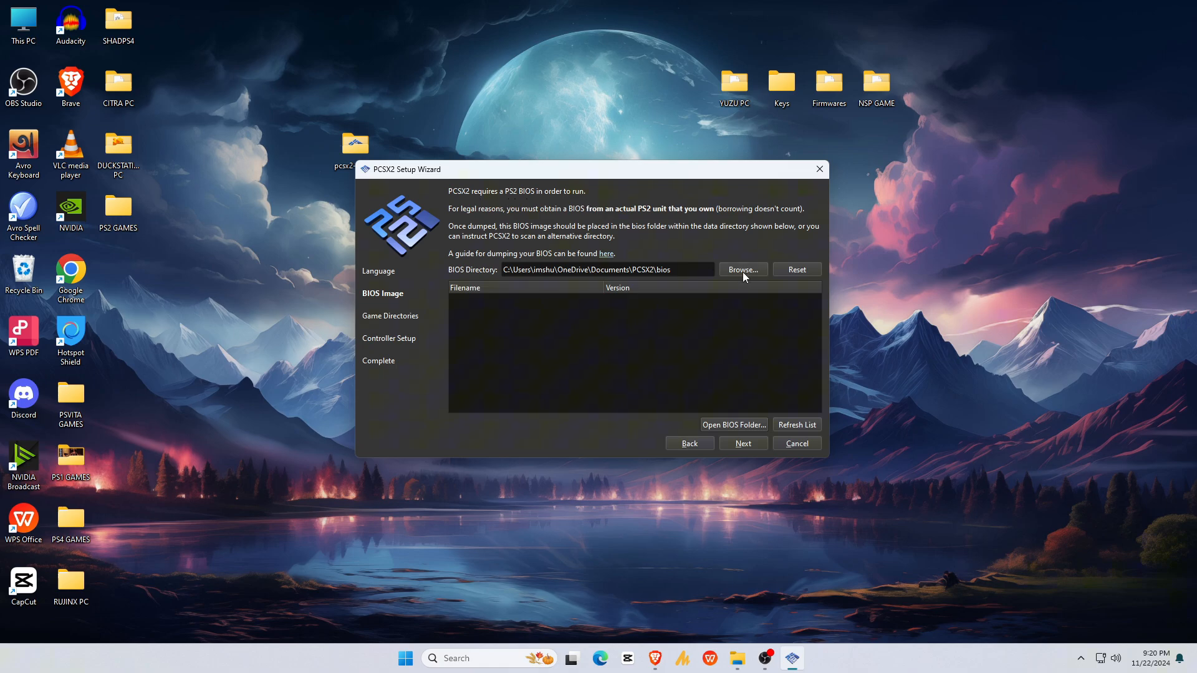
Browse to the BIOS folder as BIOS Directory and continue to the Game Directories page
left_click(741, 270)
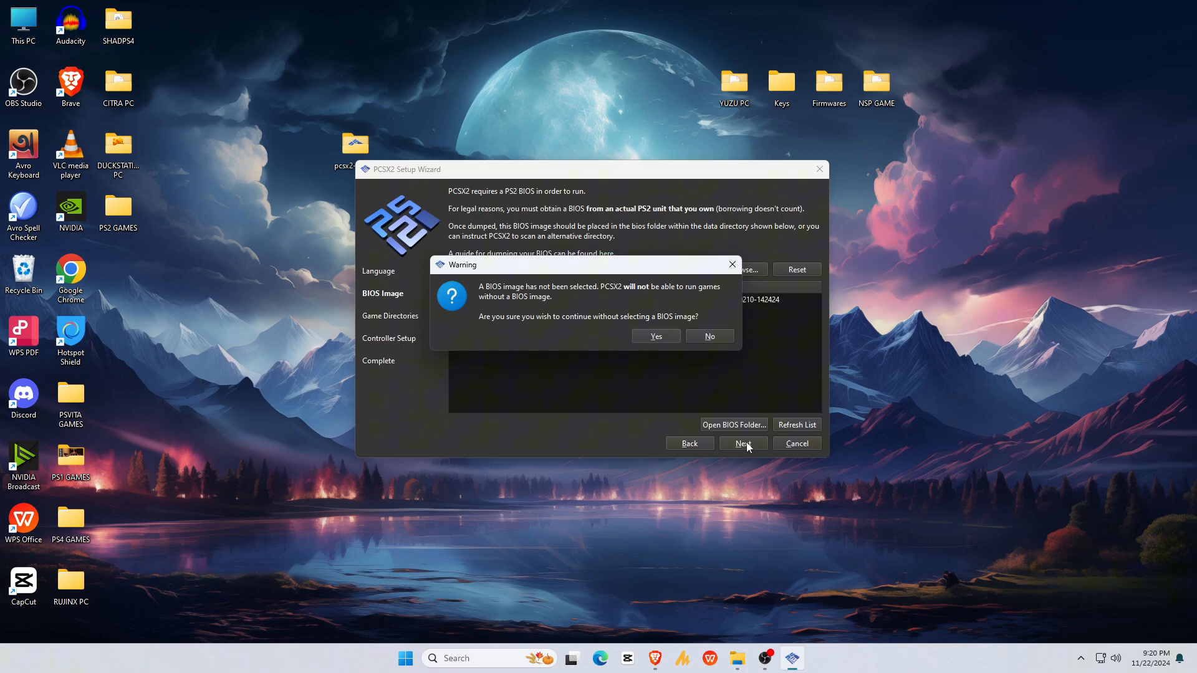
left_click(655, 335)
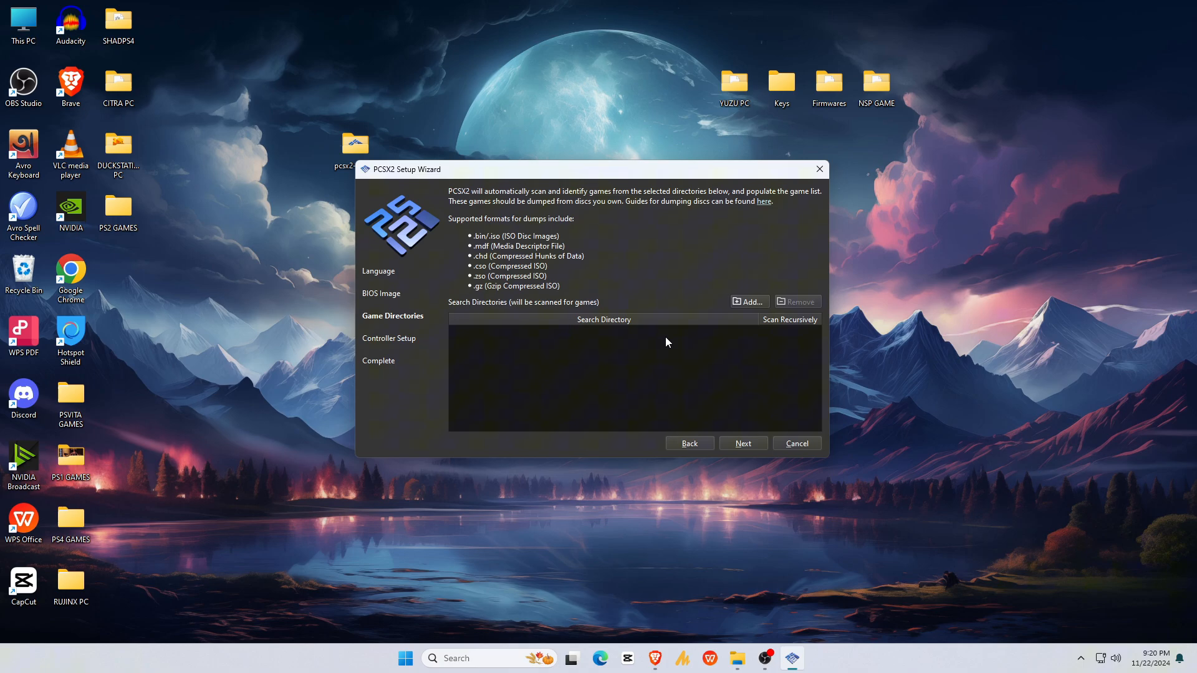
mouse_move(556, 273)
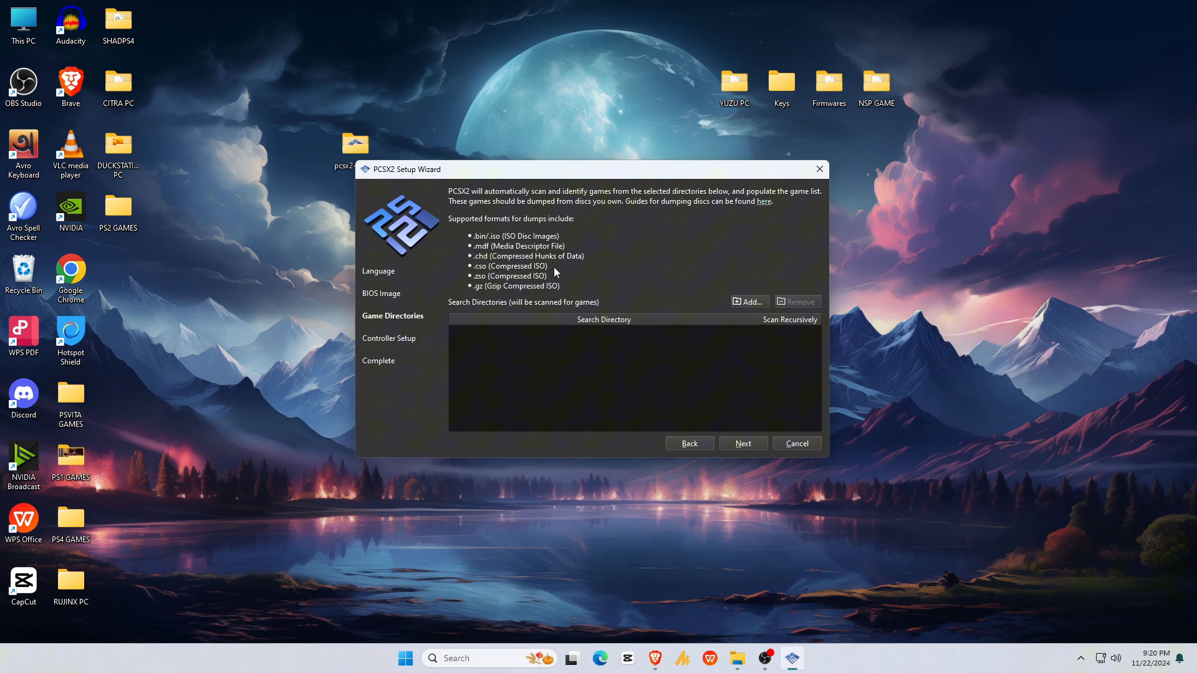
mouse_move(568, 226)
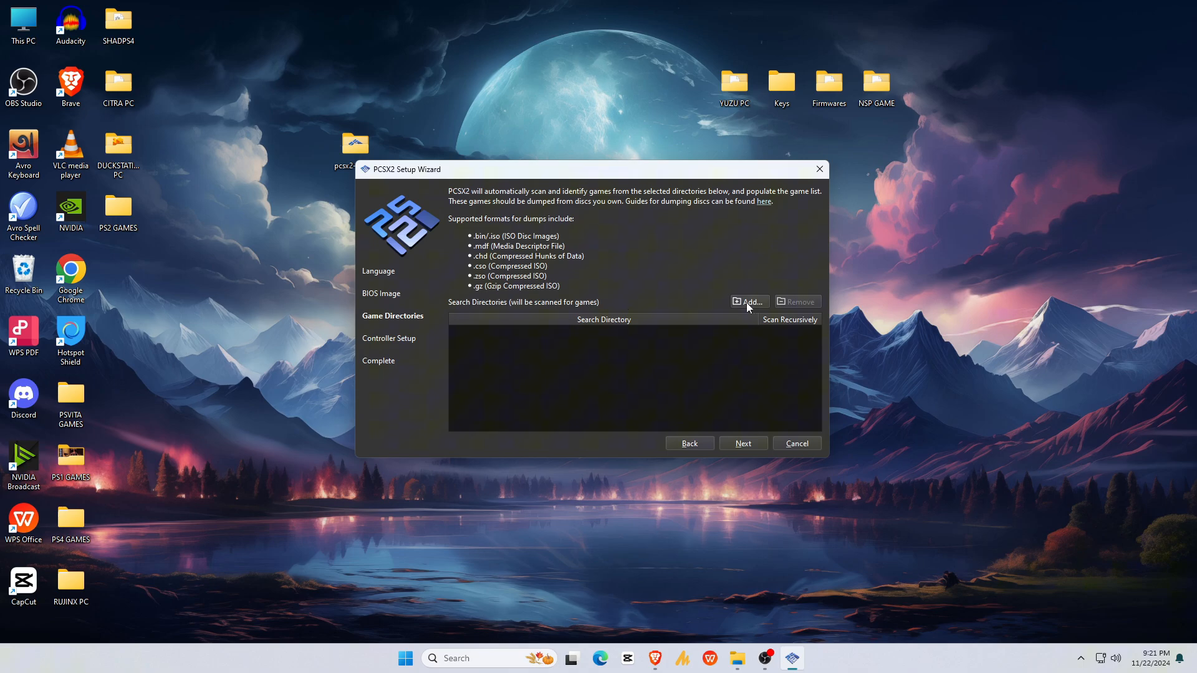
Add PS2 GAMES\GAMES as a game directory with recursive scanning
left_click(748, 302)
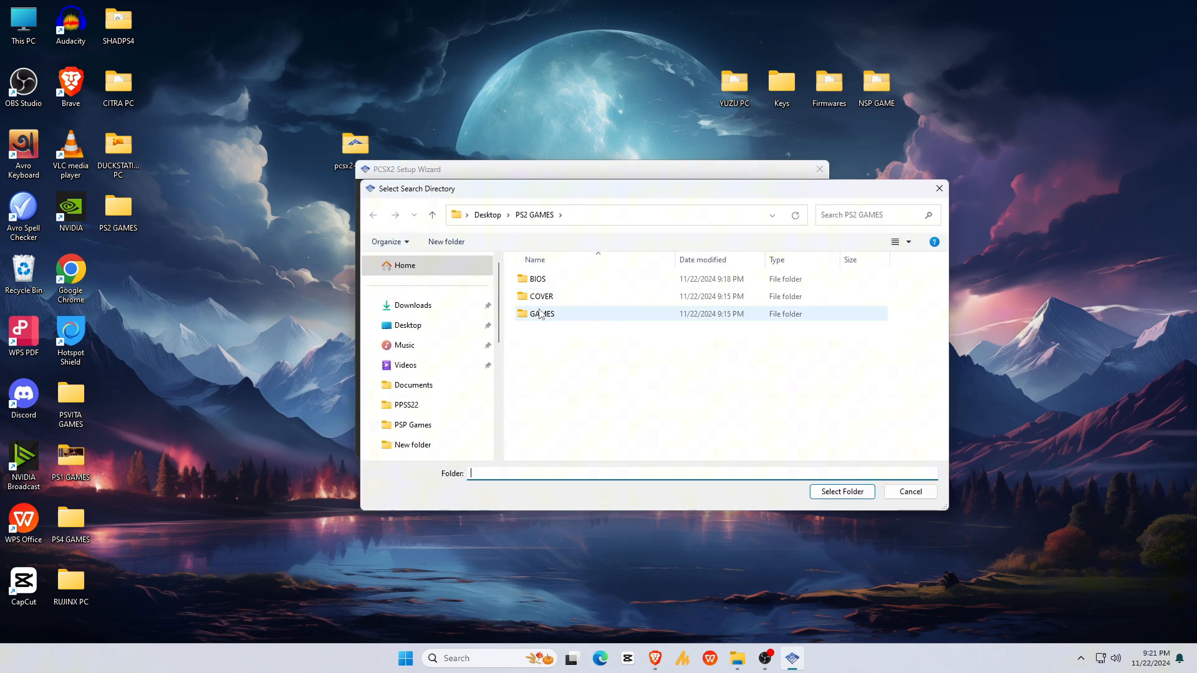
left_click(542, 314)
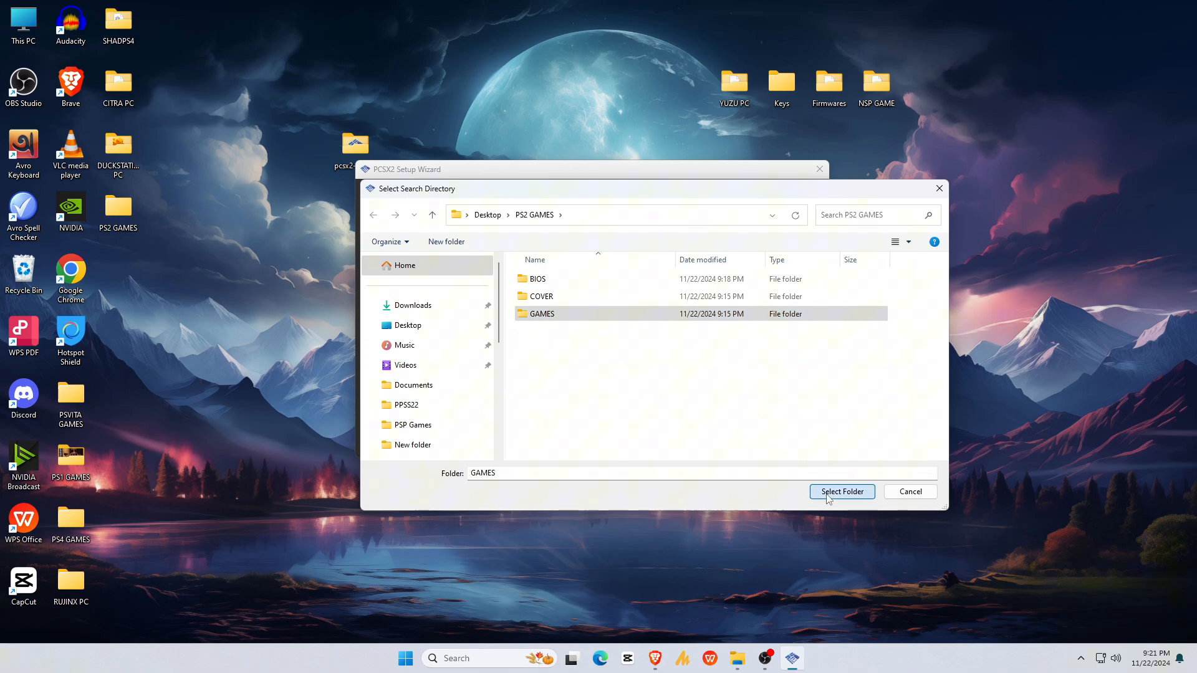
left_click(842, 491)
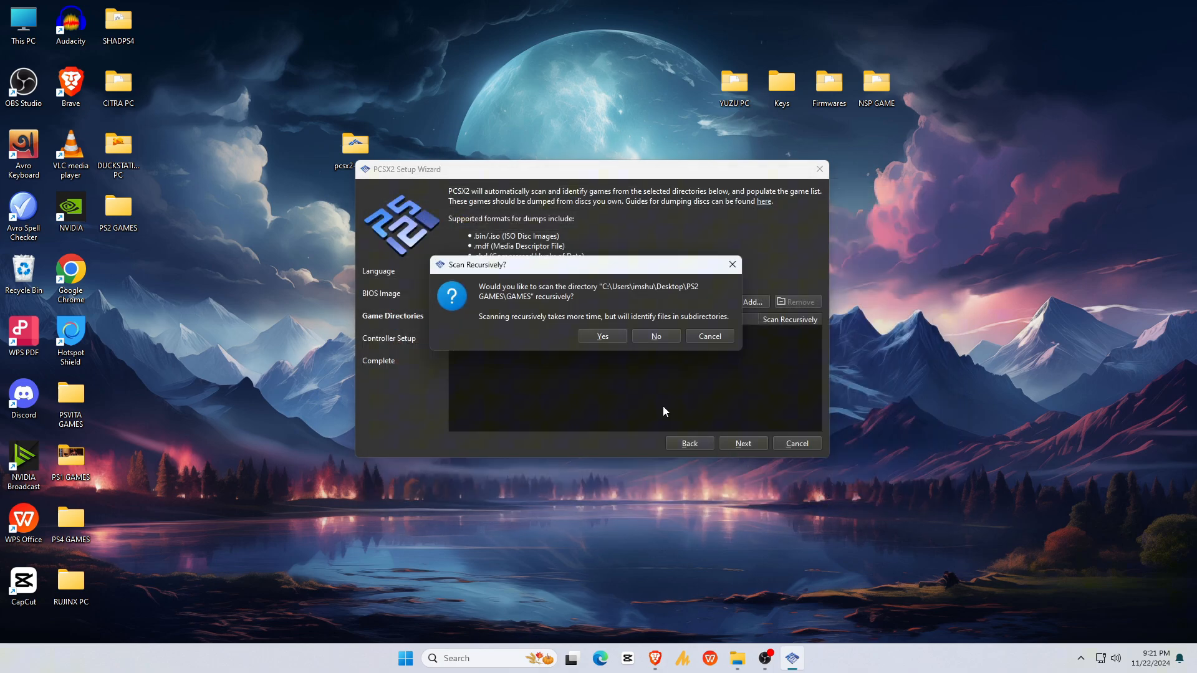
left_click(601, 336)
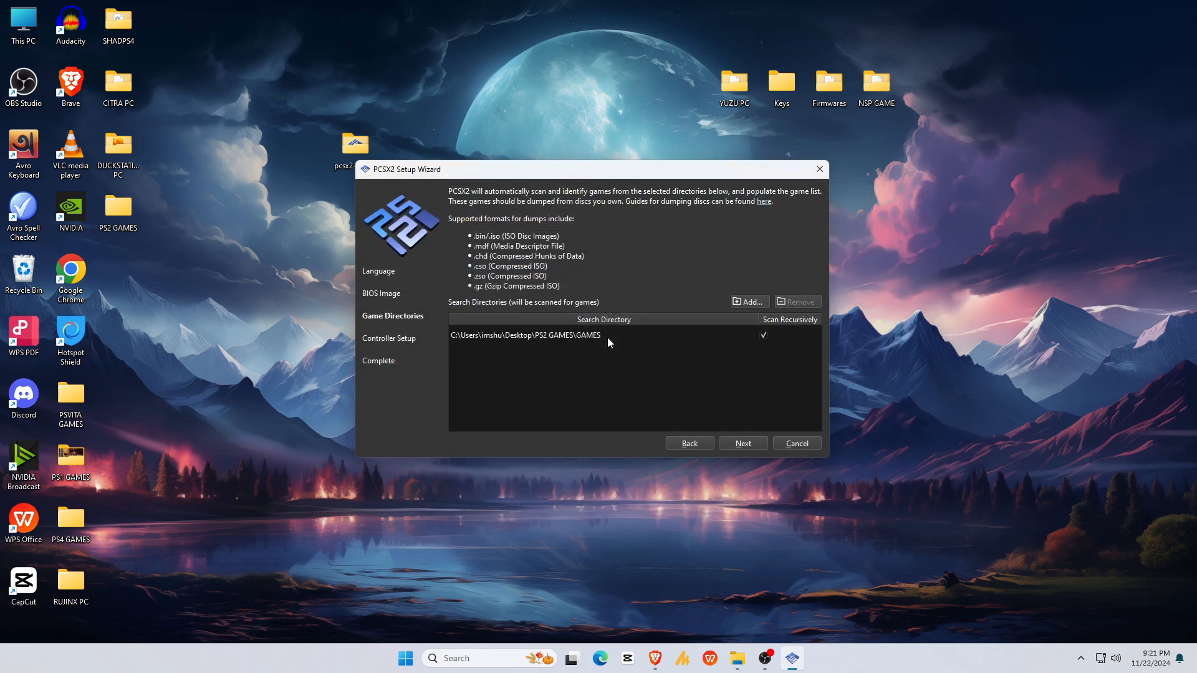
Map Port 1's DualShock 2 automatically to the Keyboard and finish the wizard
left_click(741, 444)
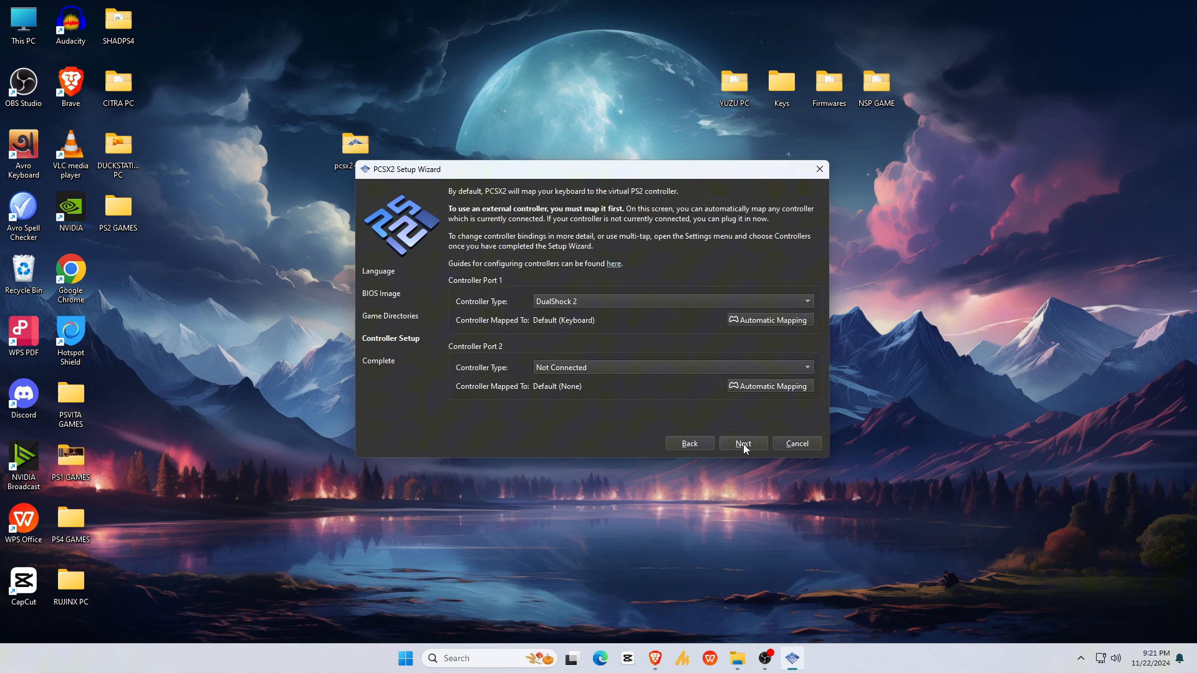
mouse_move(504, 313)
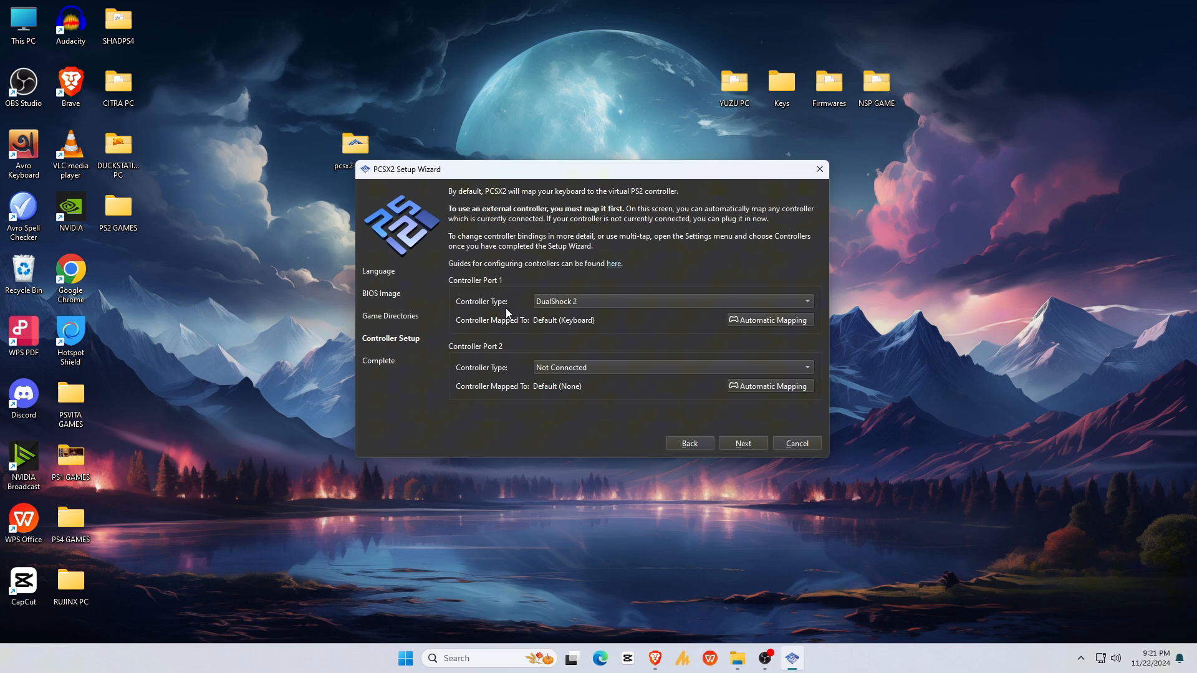
left_click(673, 301)
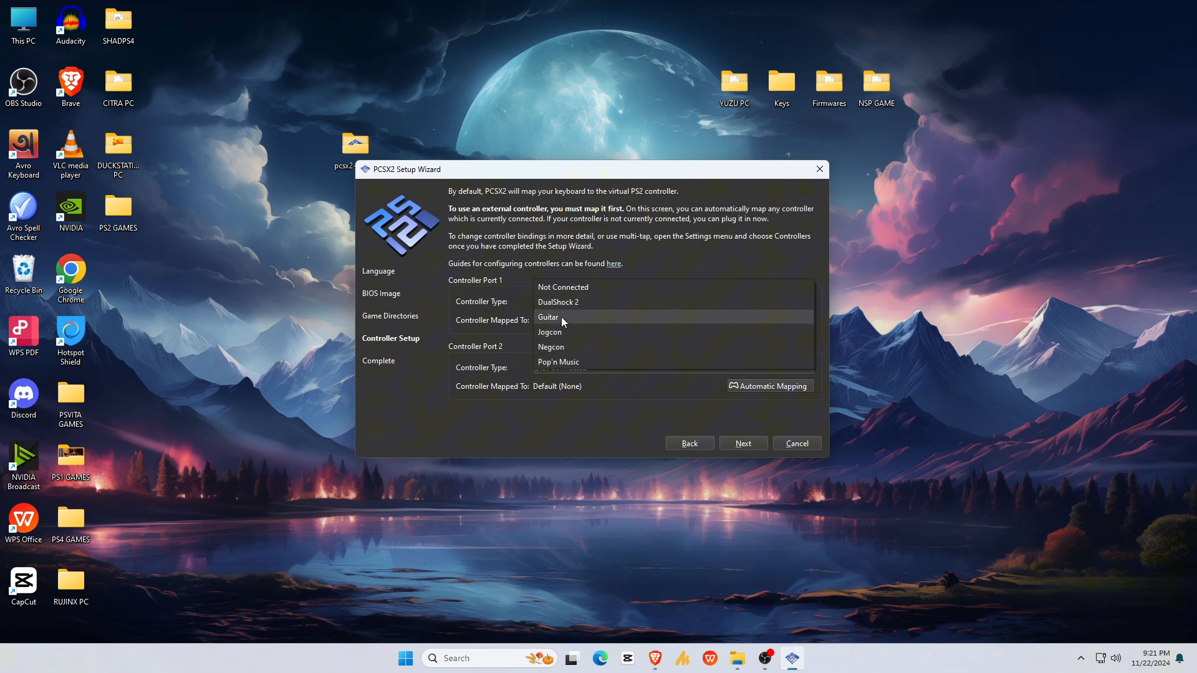
left_click(559, 302)
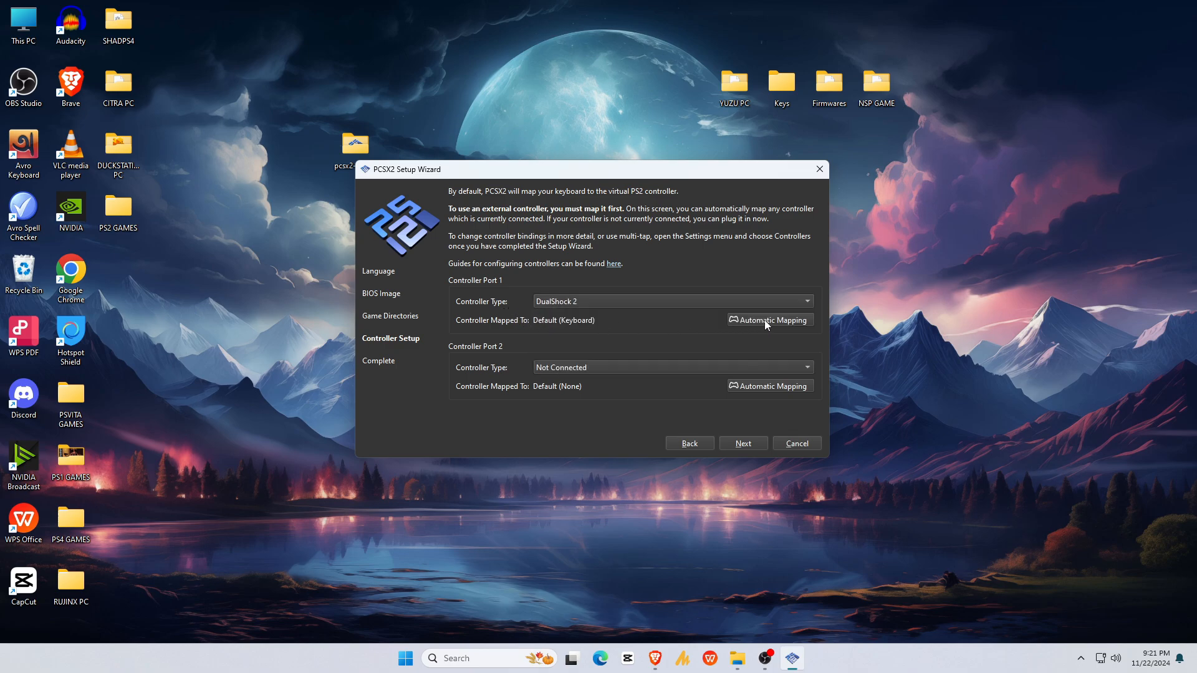
left_click(769, 320)
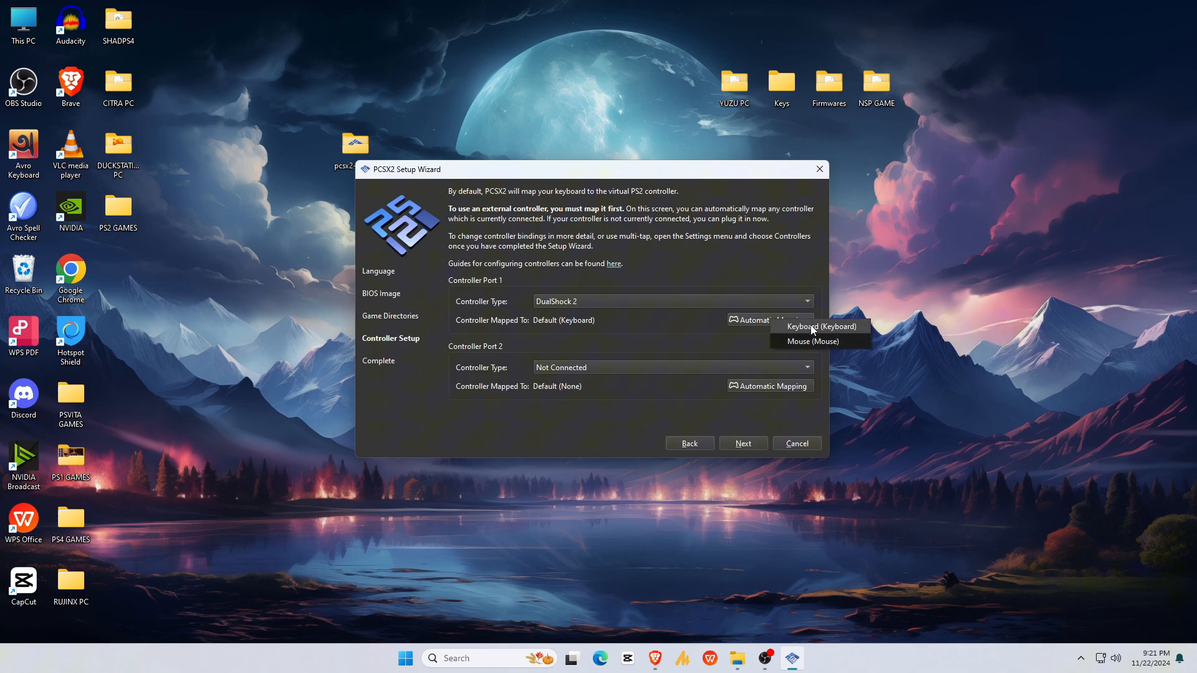
left_click(819, 326)
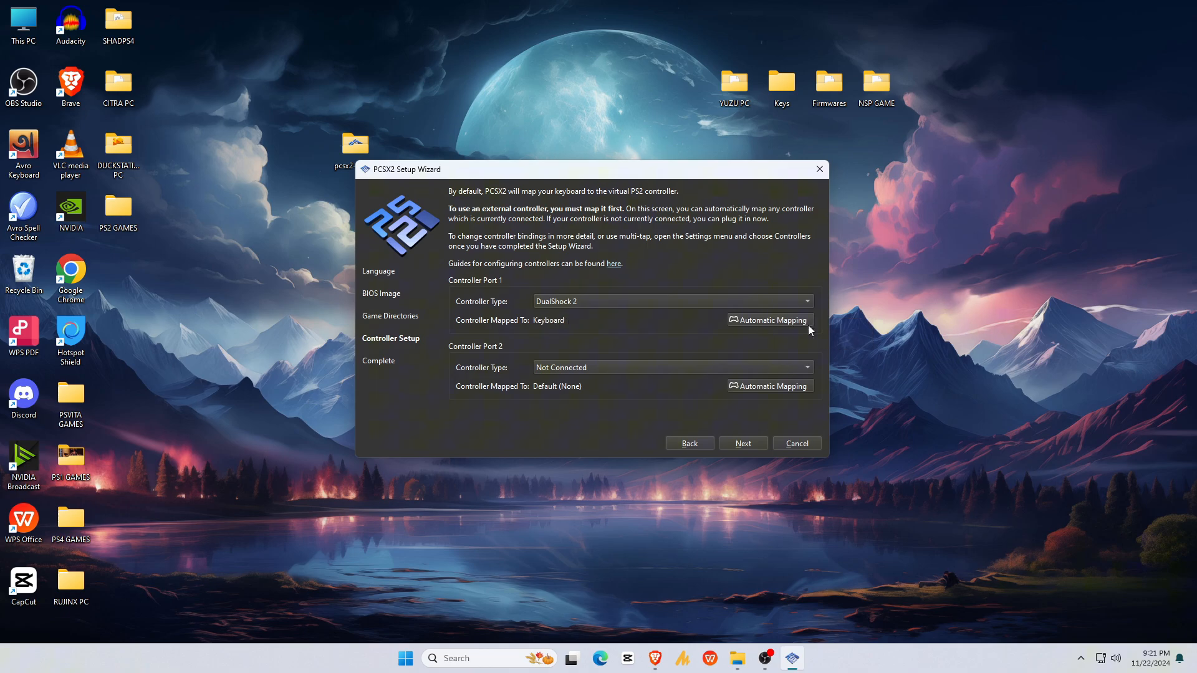
left_click(742, 444)
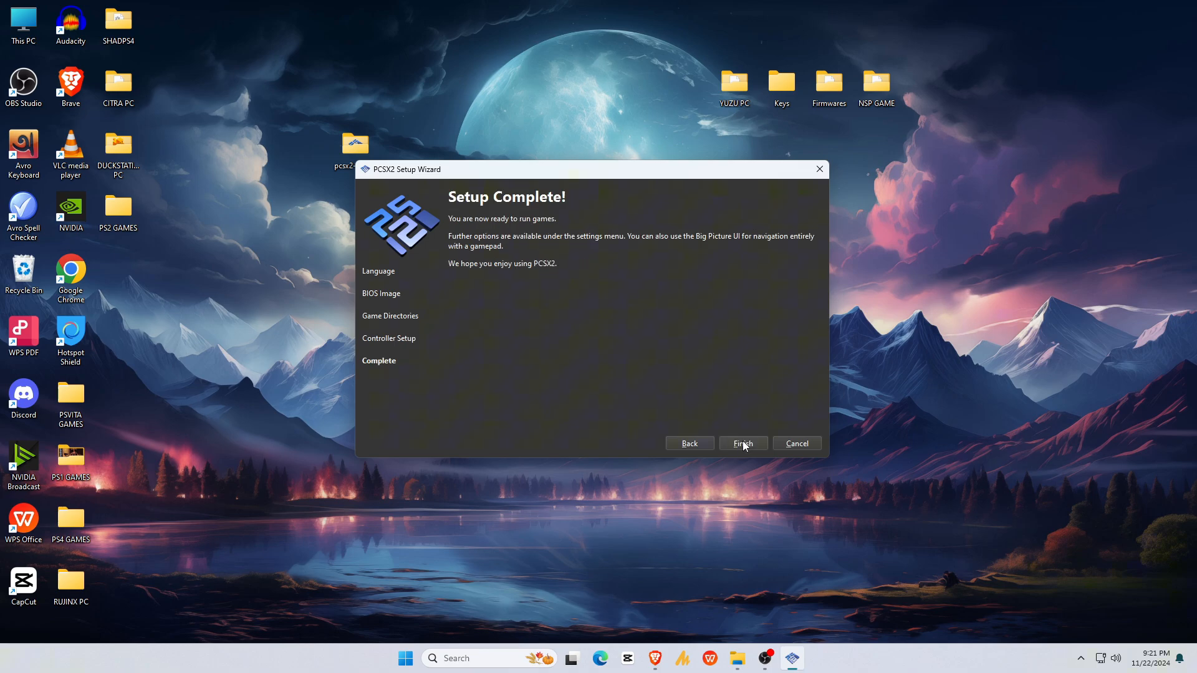
left_click(741, 444)
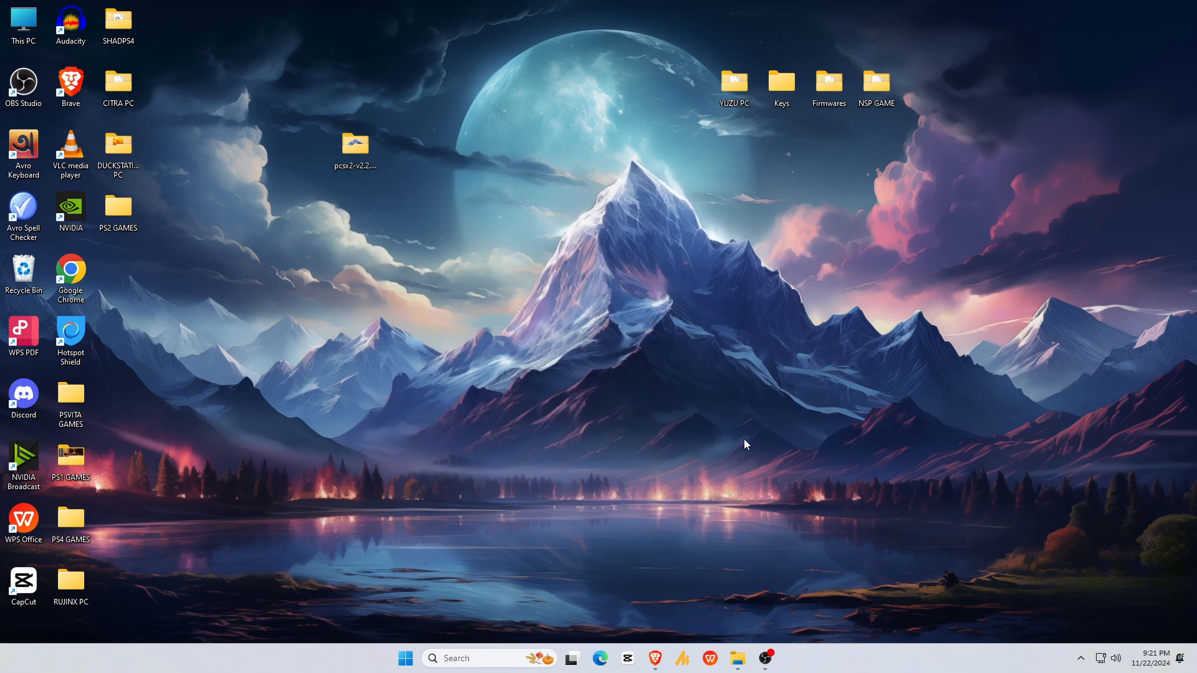
Launch PCSX2 with its five-game list and reach the Graphics settings page
double_click(355, 145)
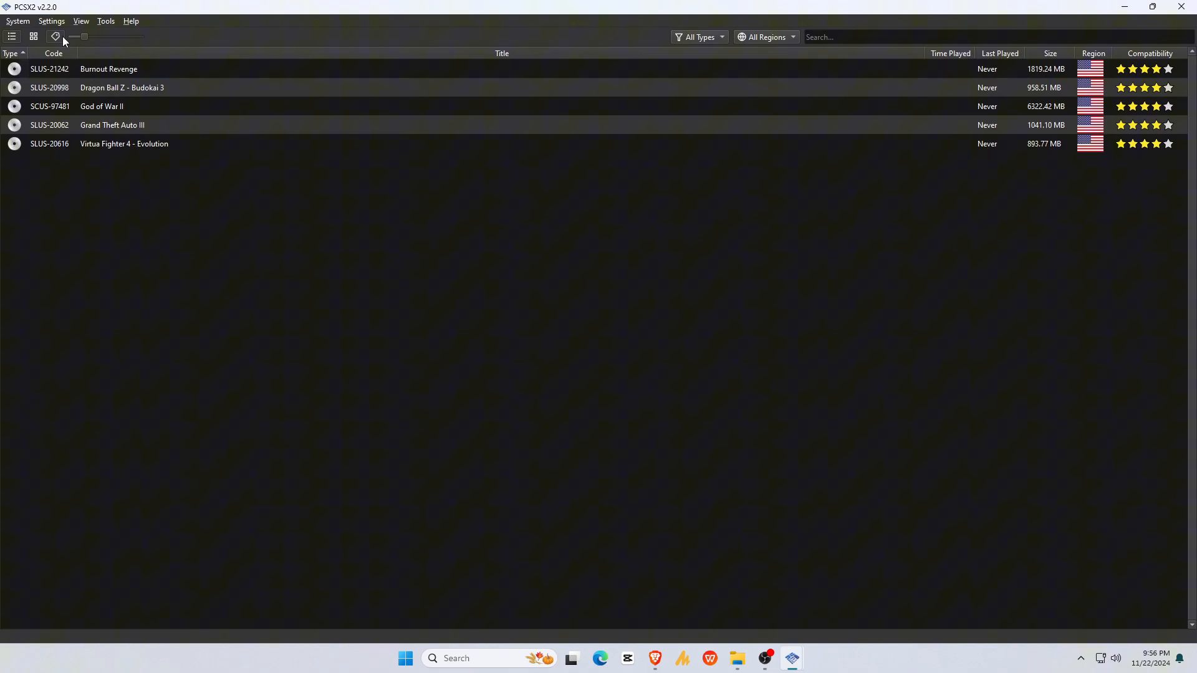
left_click(51, 21)
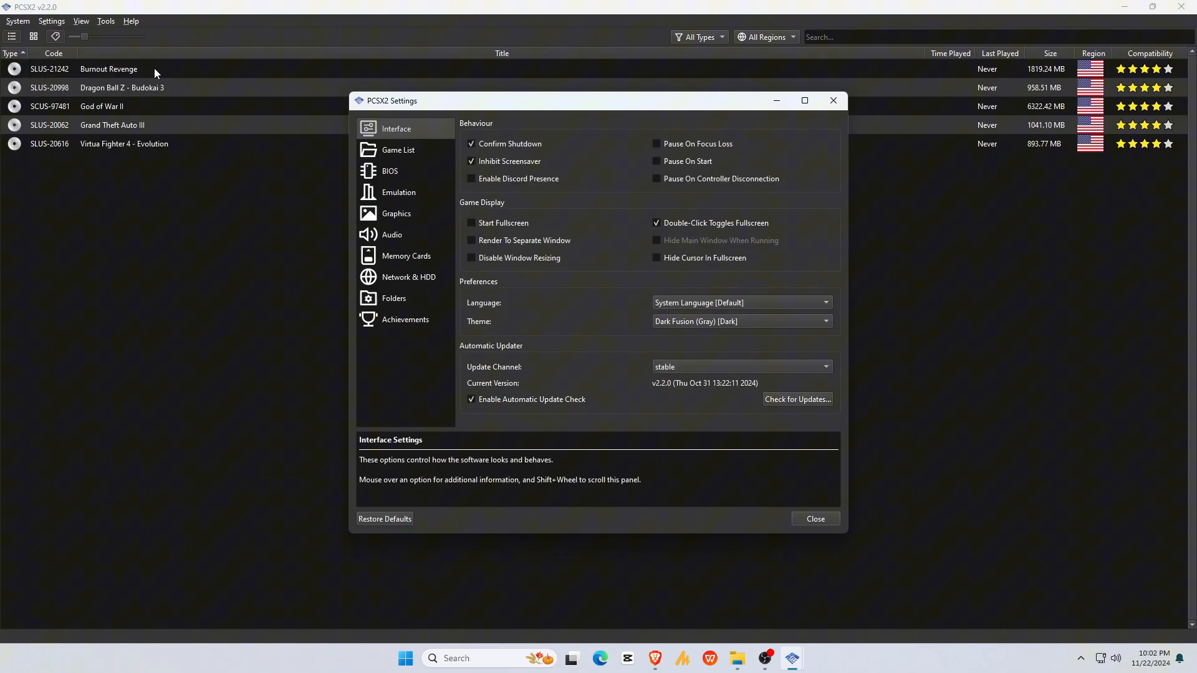
mouse_move(472, 224)
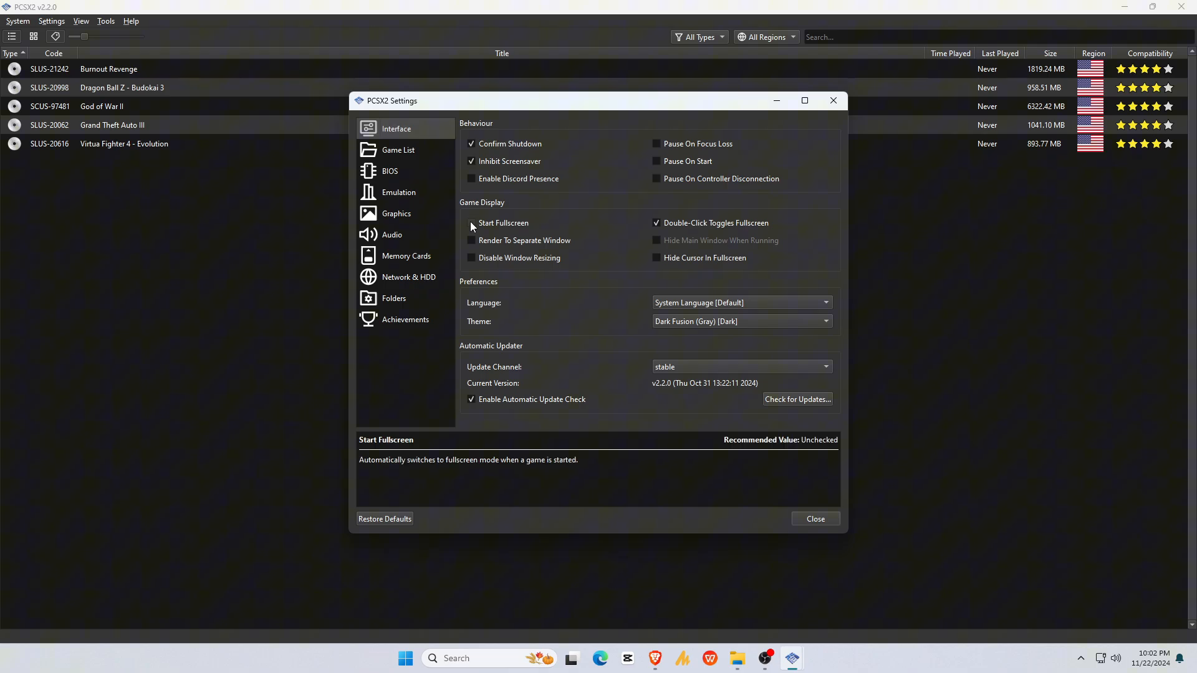
left_click(397, 214)
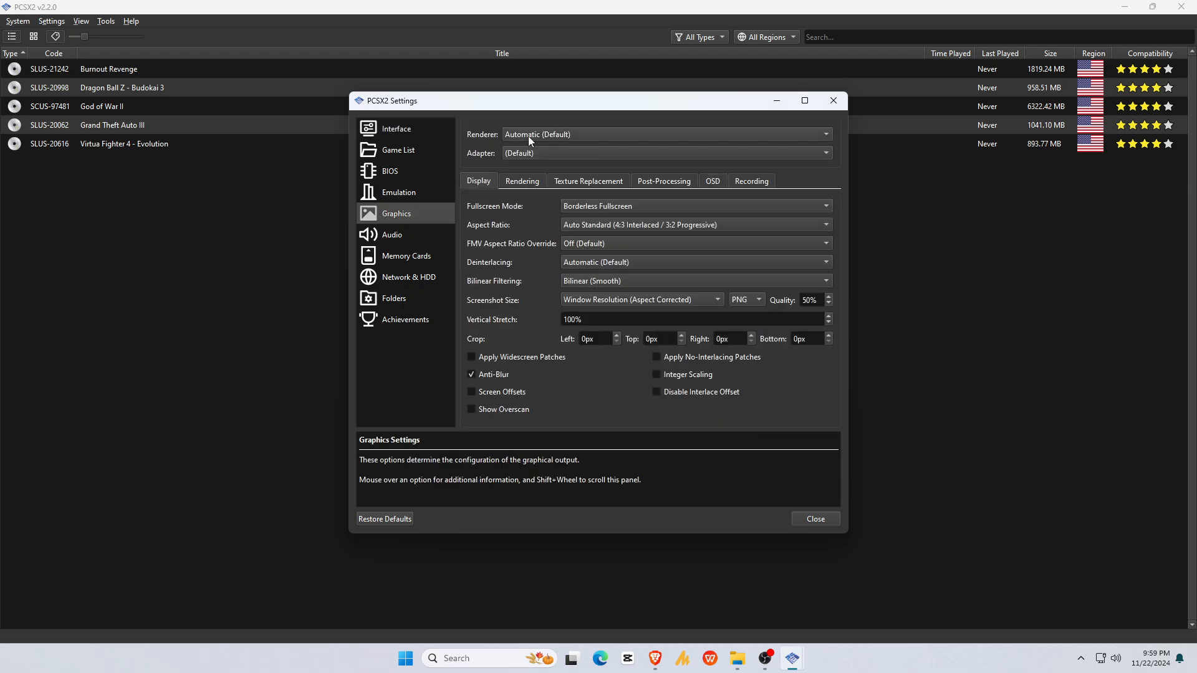
Use the Vulkan renderer on the NVIDIA GeForce RTX 3050 with 16:9 widescreen patches enabled
left_click(665, 134)
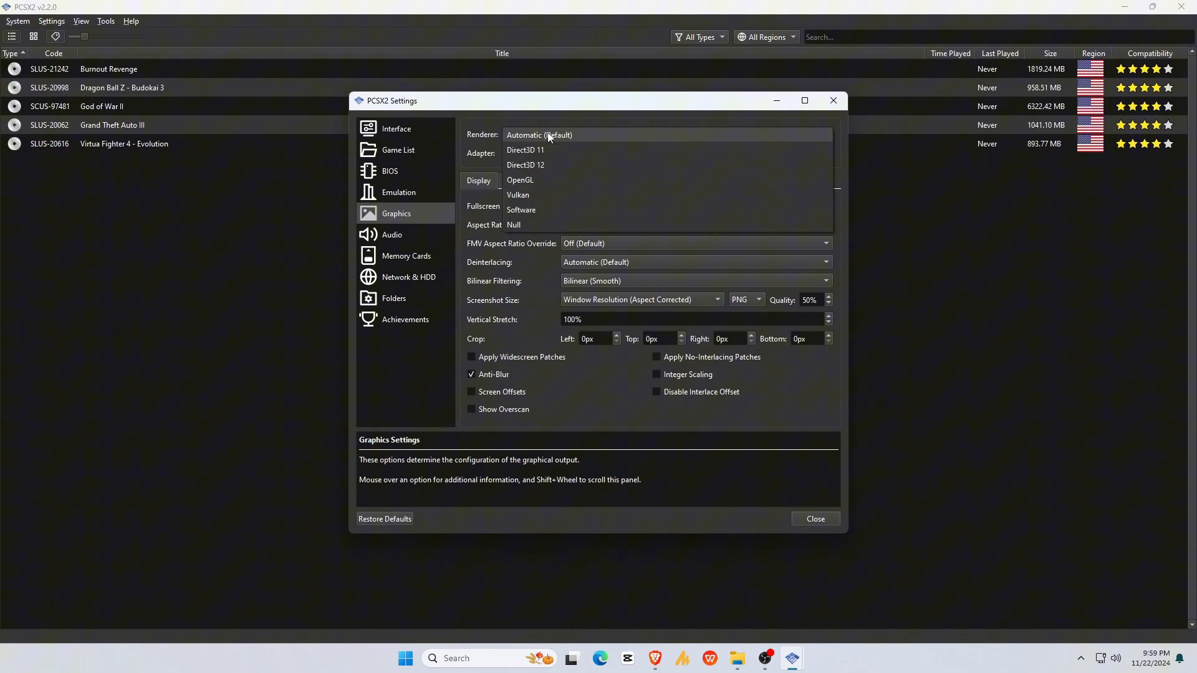
mouse_move(534, 199)
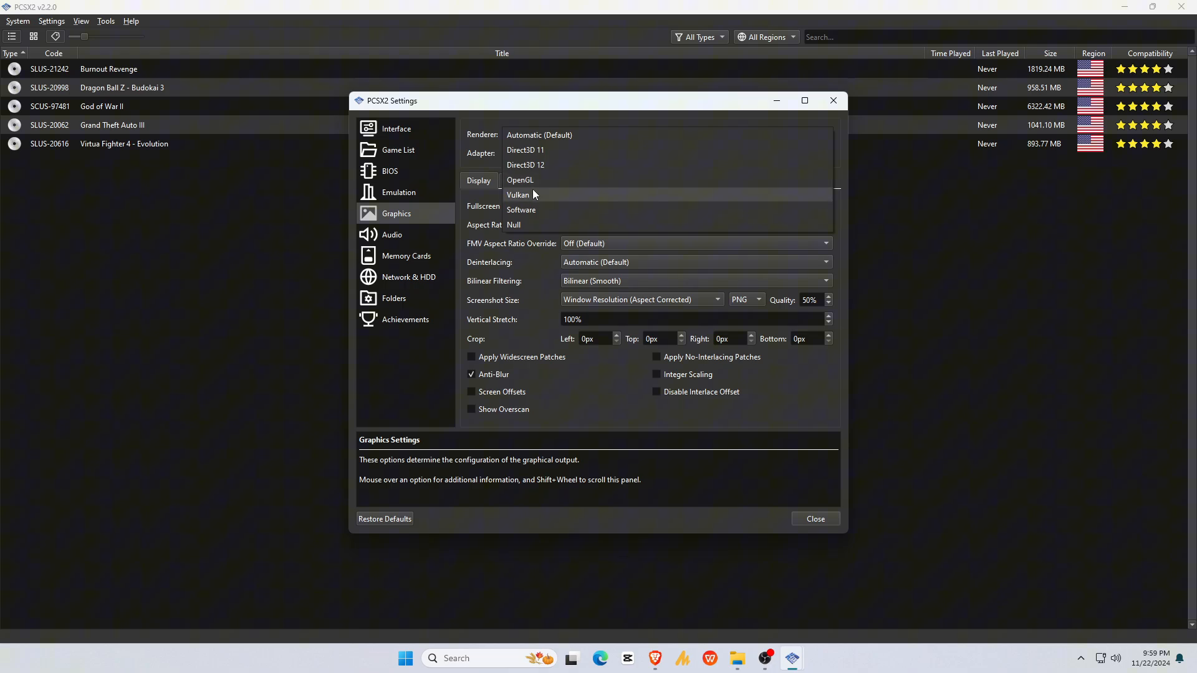
left_click(519, 195)
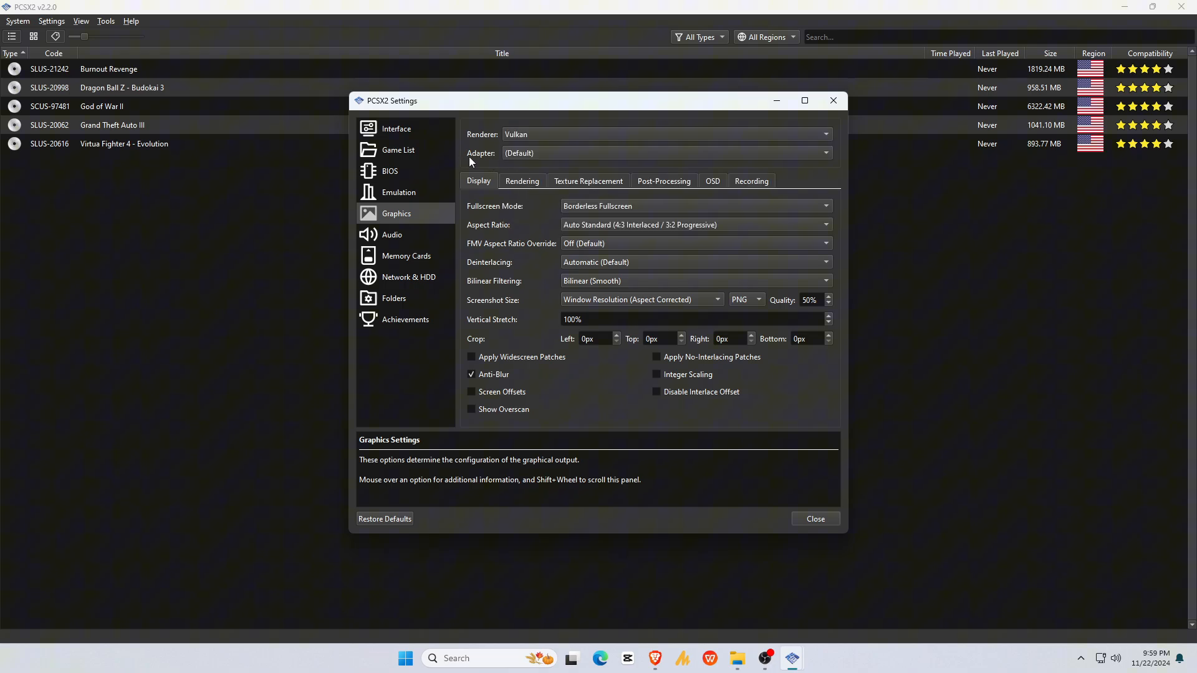
left_click(664, 152)
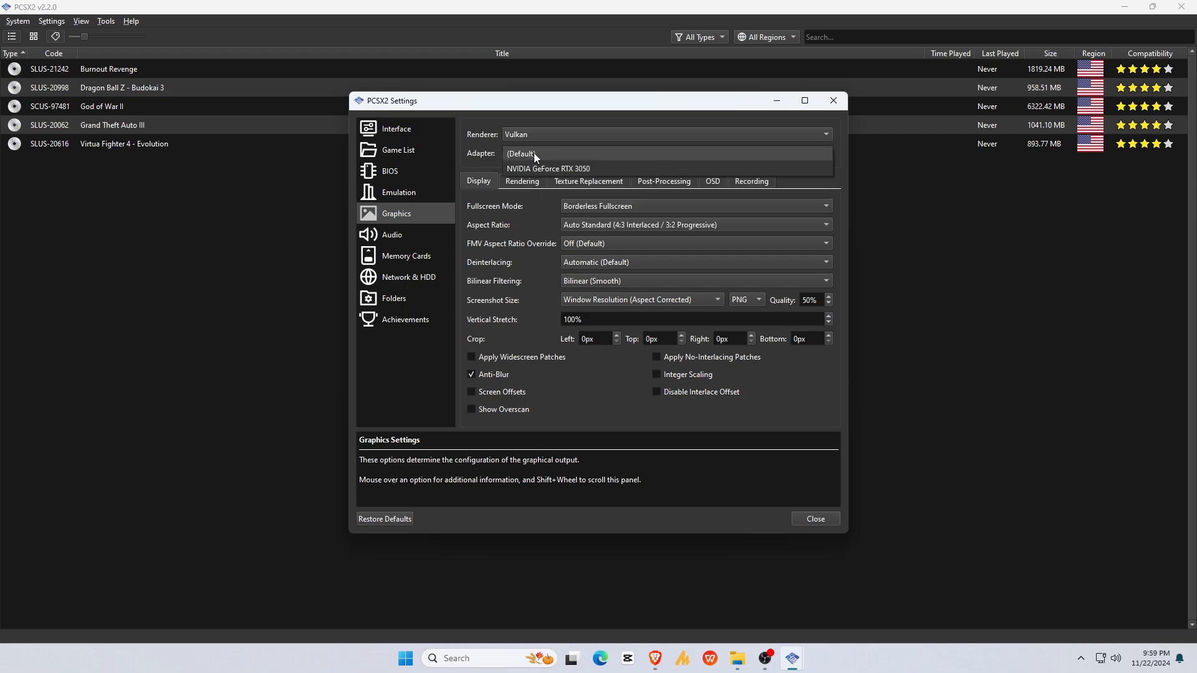
left_click(547, 168)
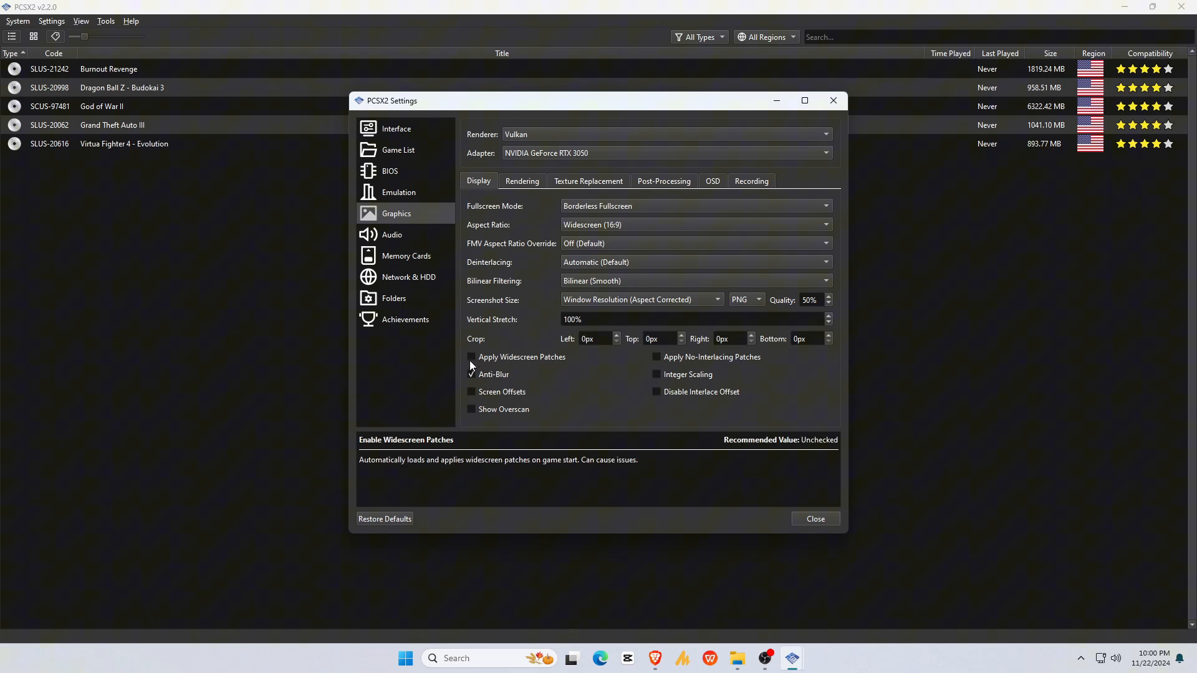
left_click(471, 357)
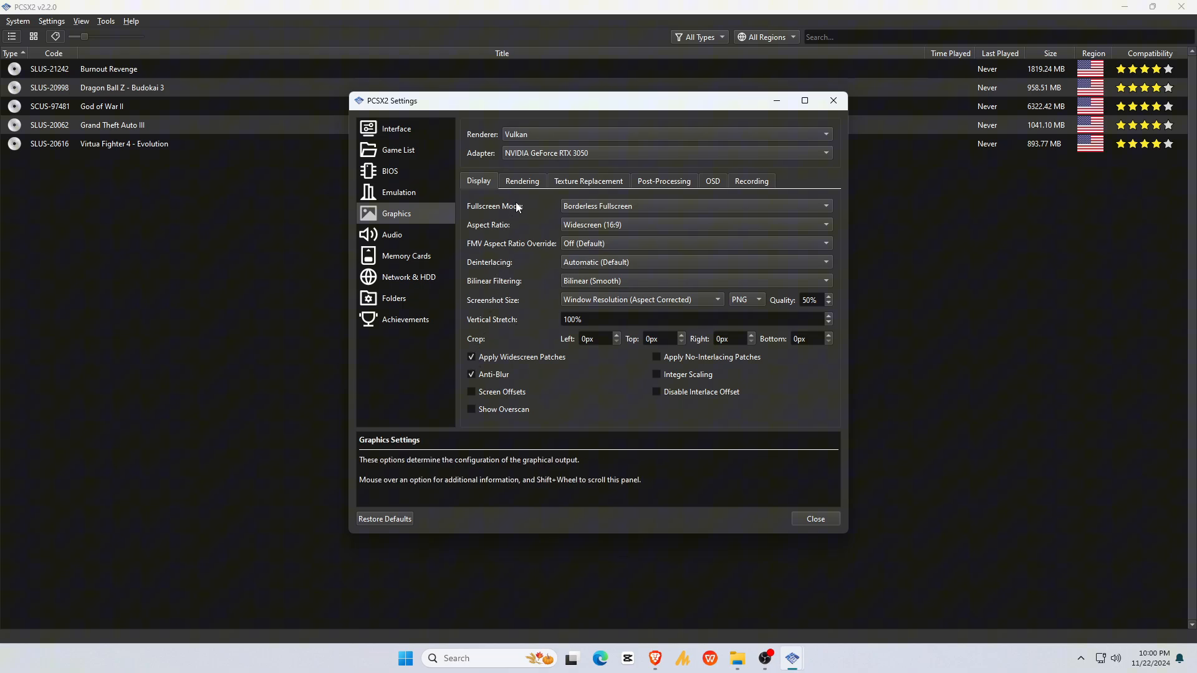
left_click(521, 181)
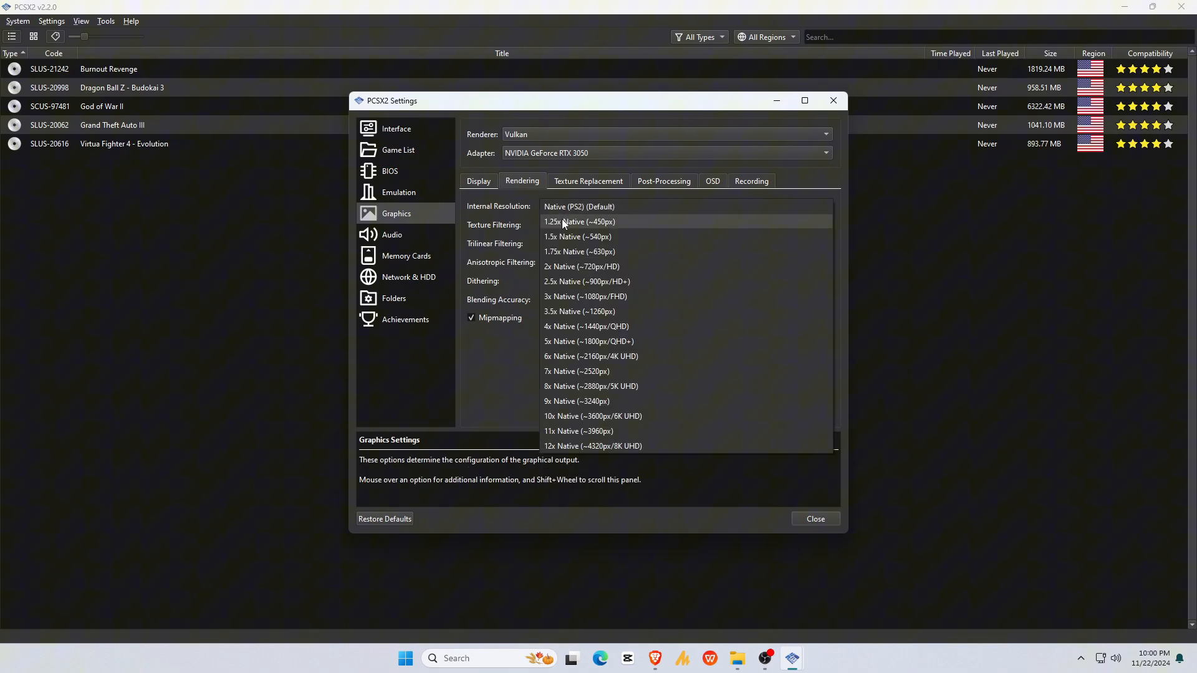
mouse_move(626, 449)
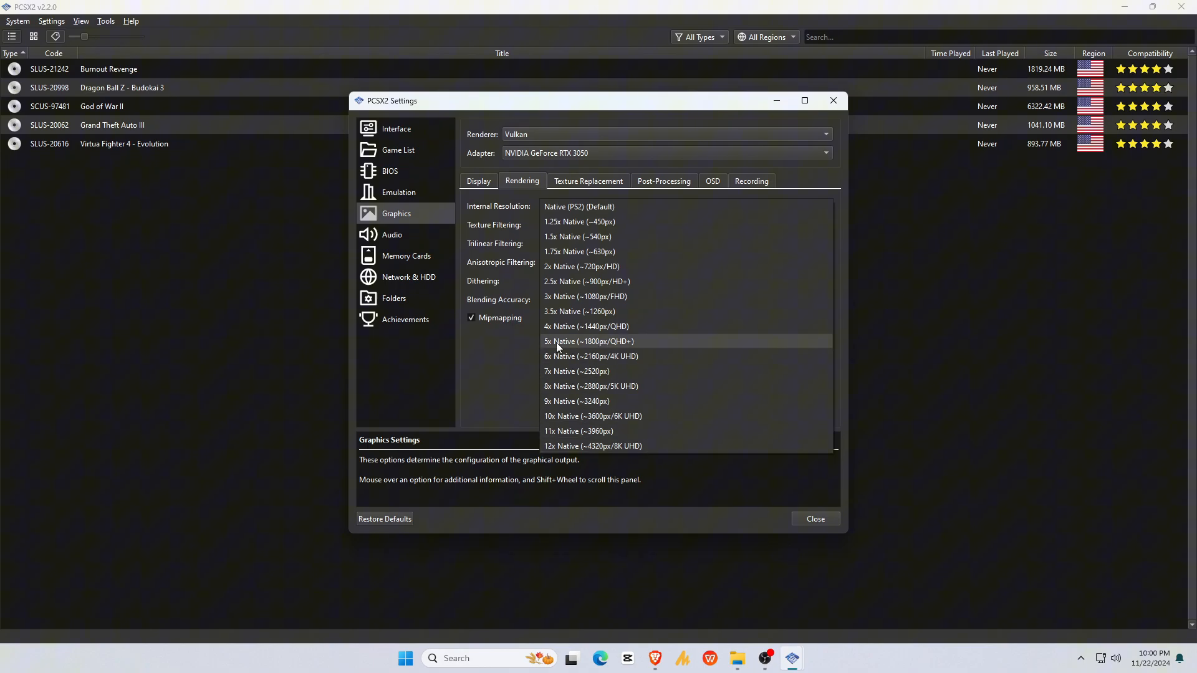
mouse_move(579, 346)
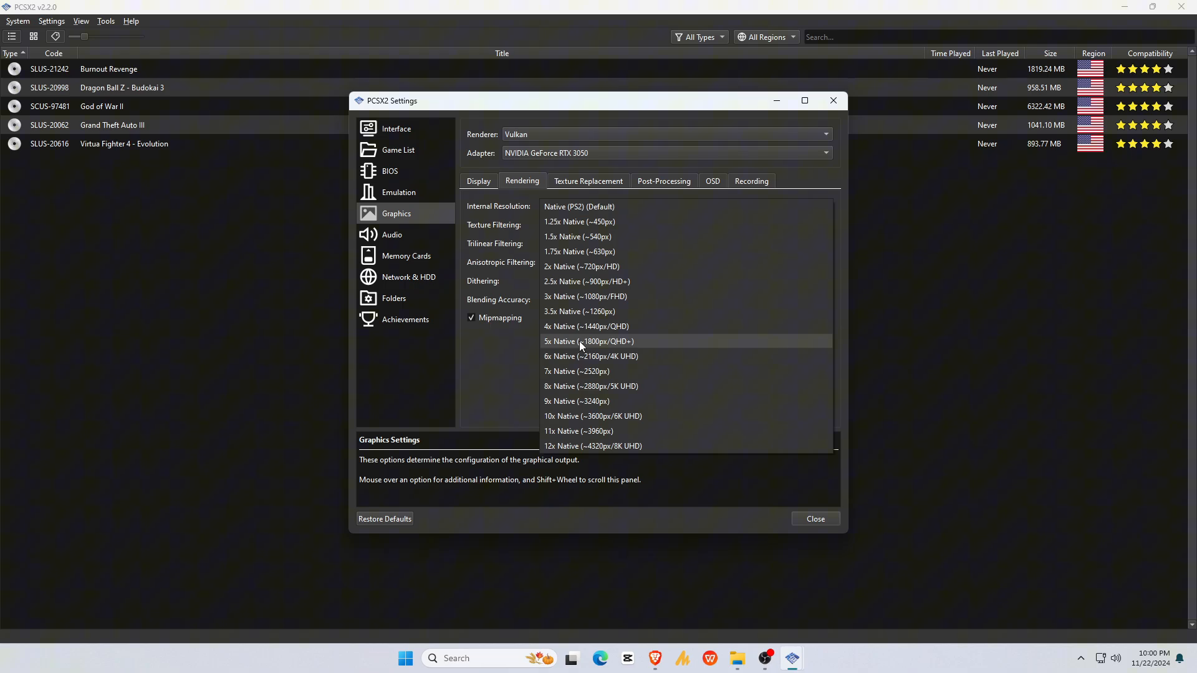
Set internal resolution to 5x Native, show FPS and speed percentages in the OSD, and close Settings
left_click(587, 341)
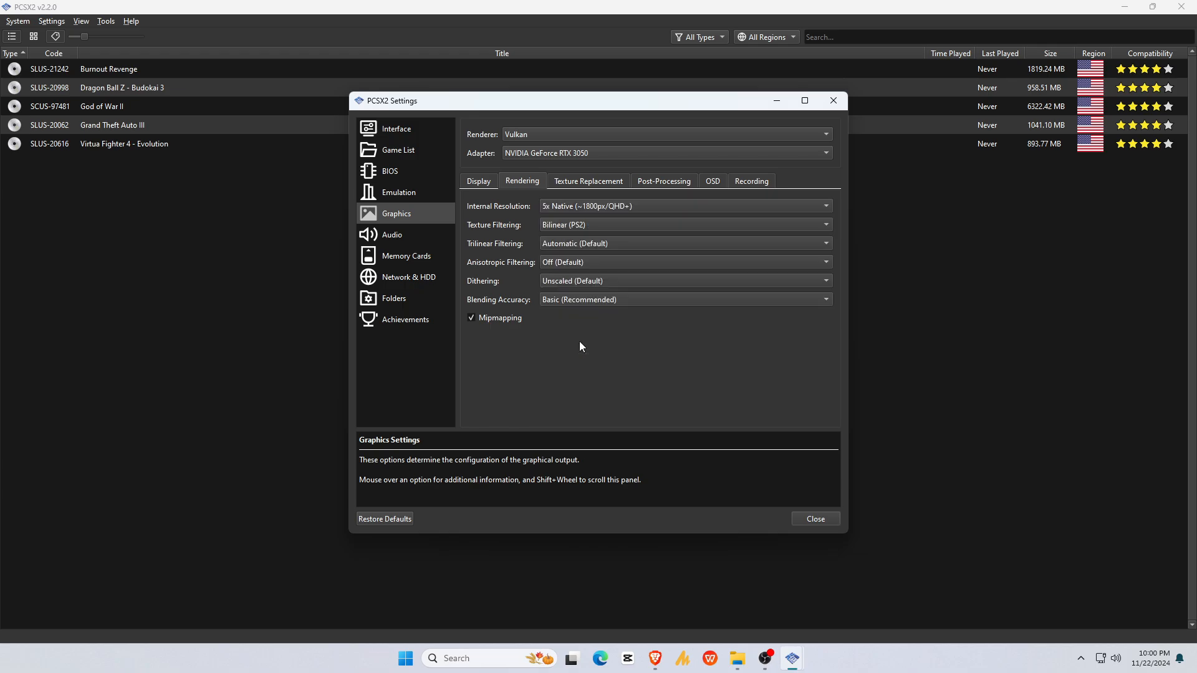
mouse_move(580, 338)
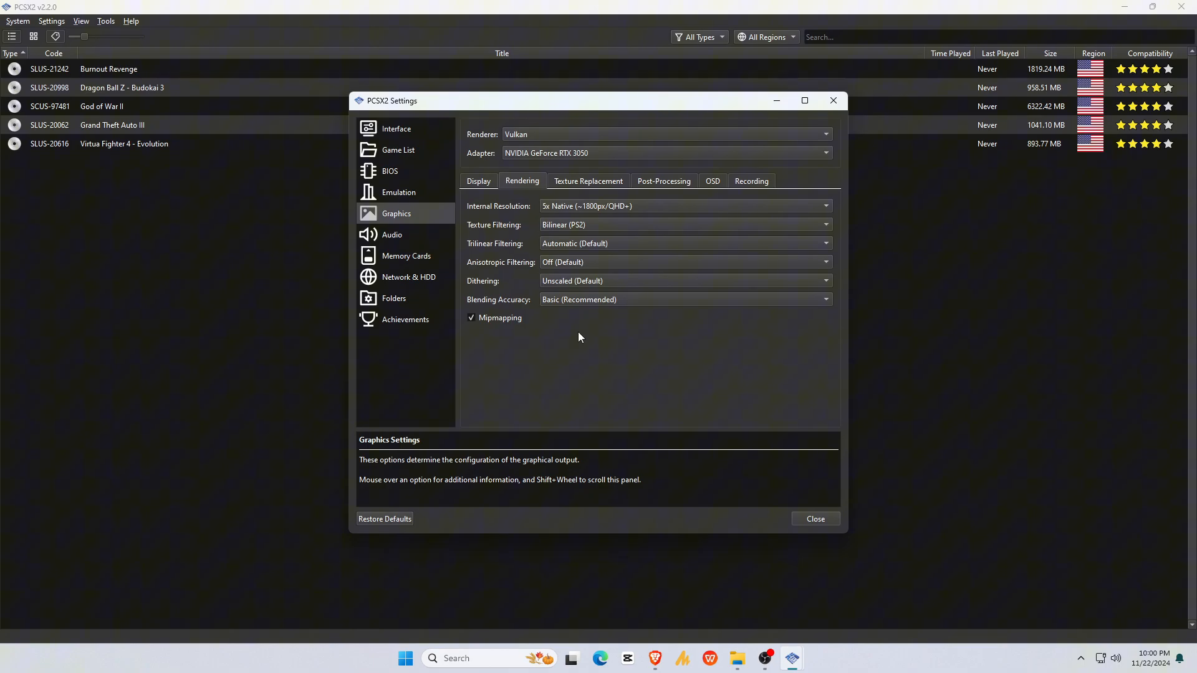
left_click(684, 299)
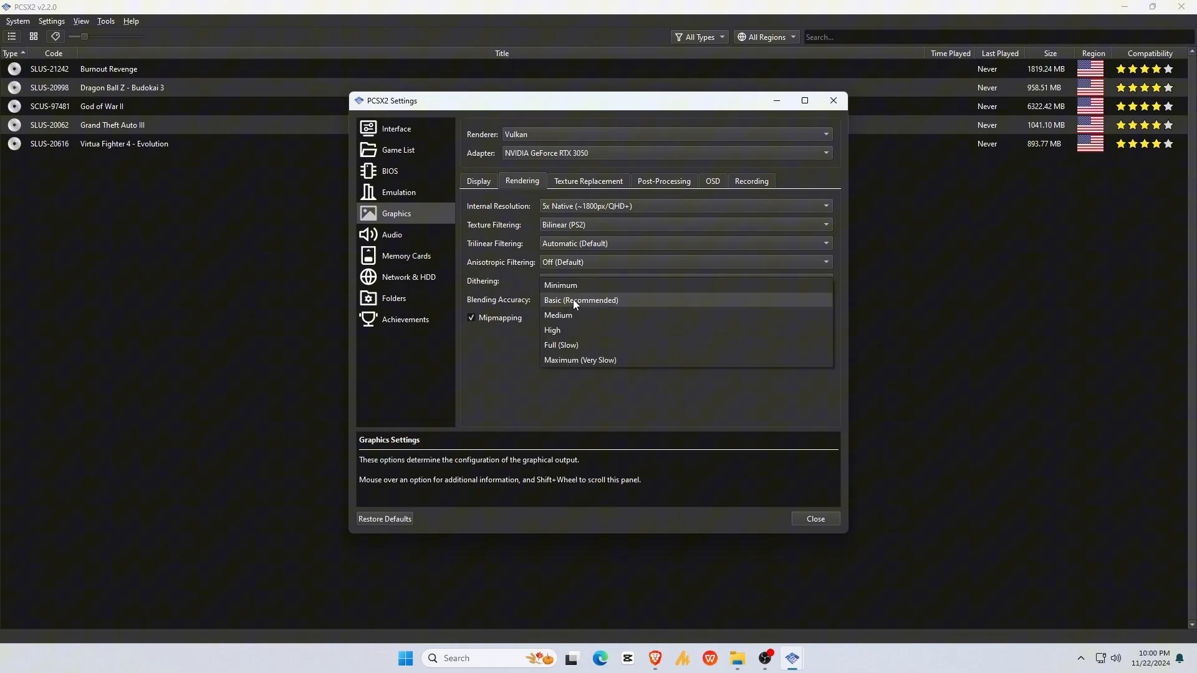
mouse_move(571, 329)
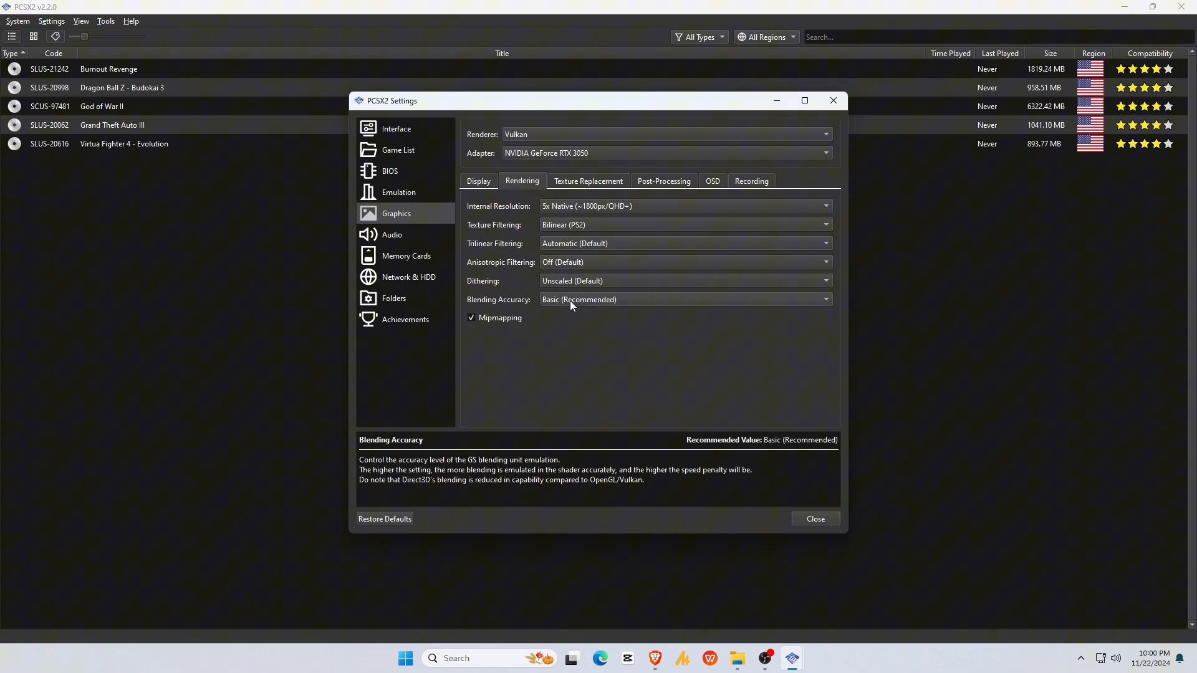
left_click(711, 181)
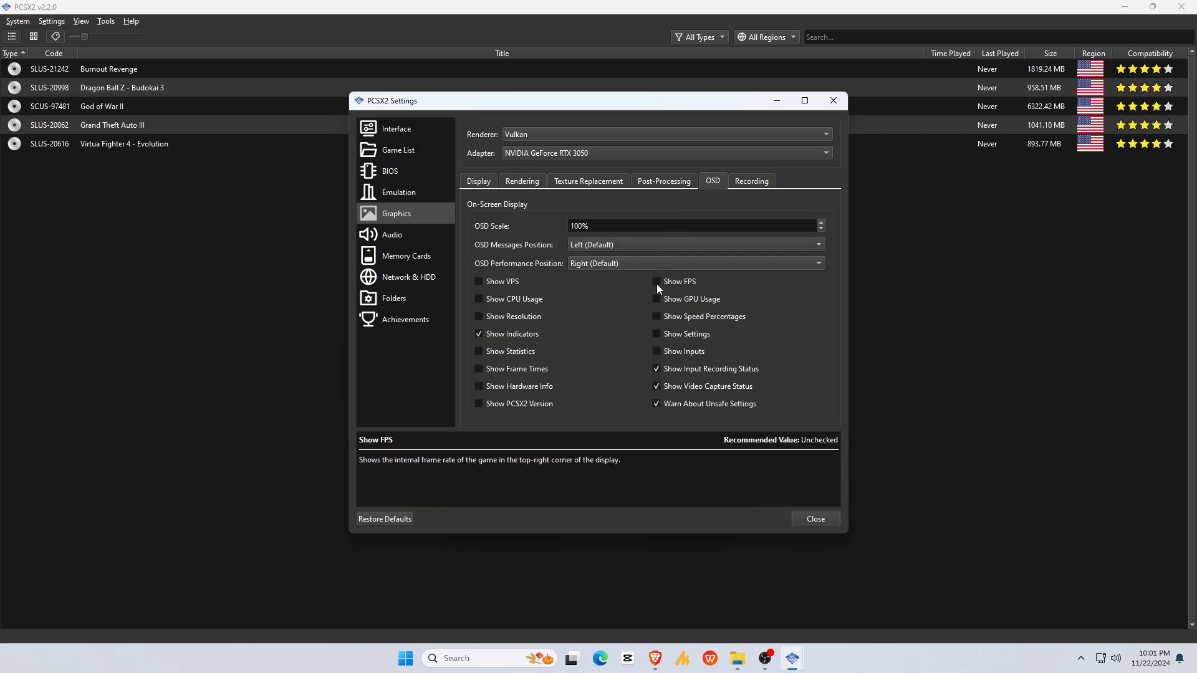
left_click(657, 282)
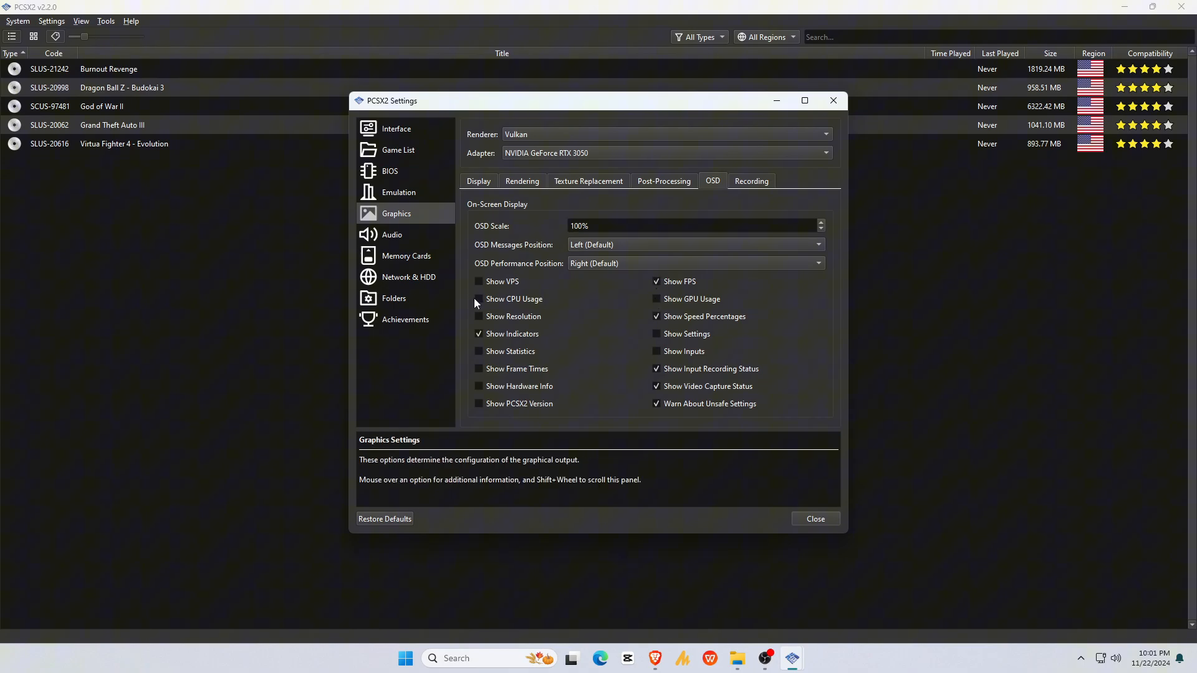
left_click(814, 519)
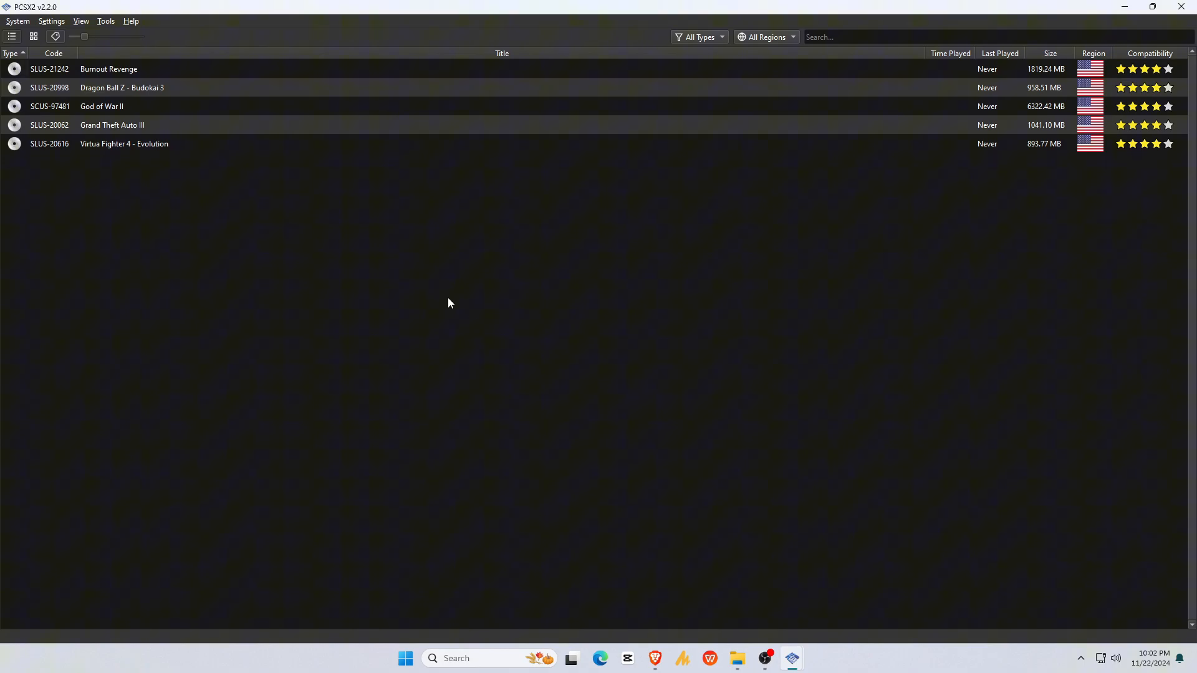
left_click(51, 21)
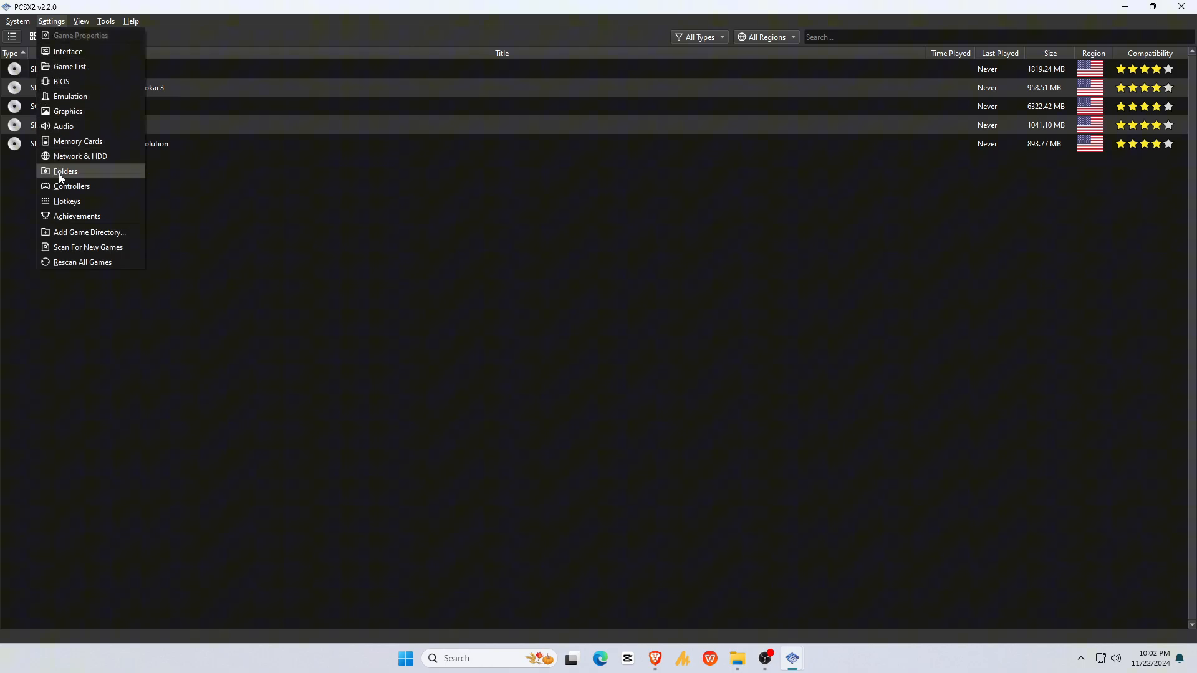
left_click(71, 186)
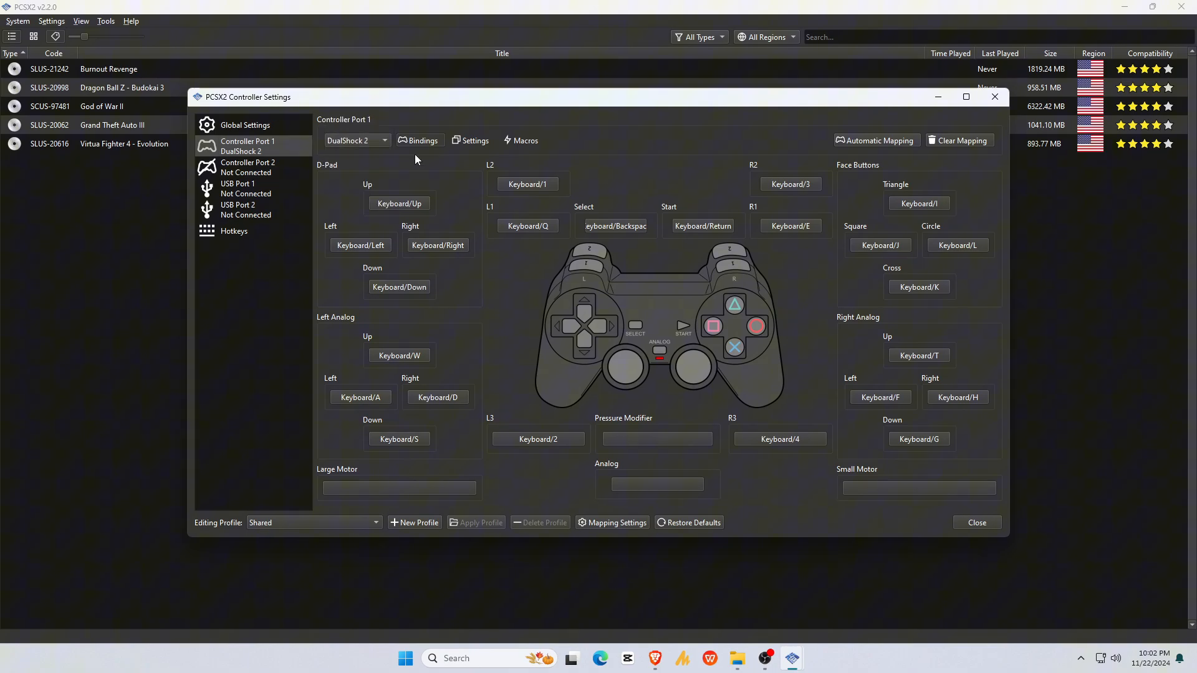
left_click(975, 522)
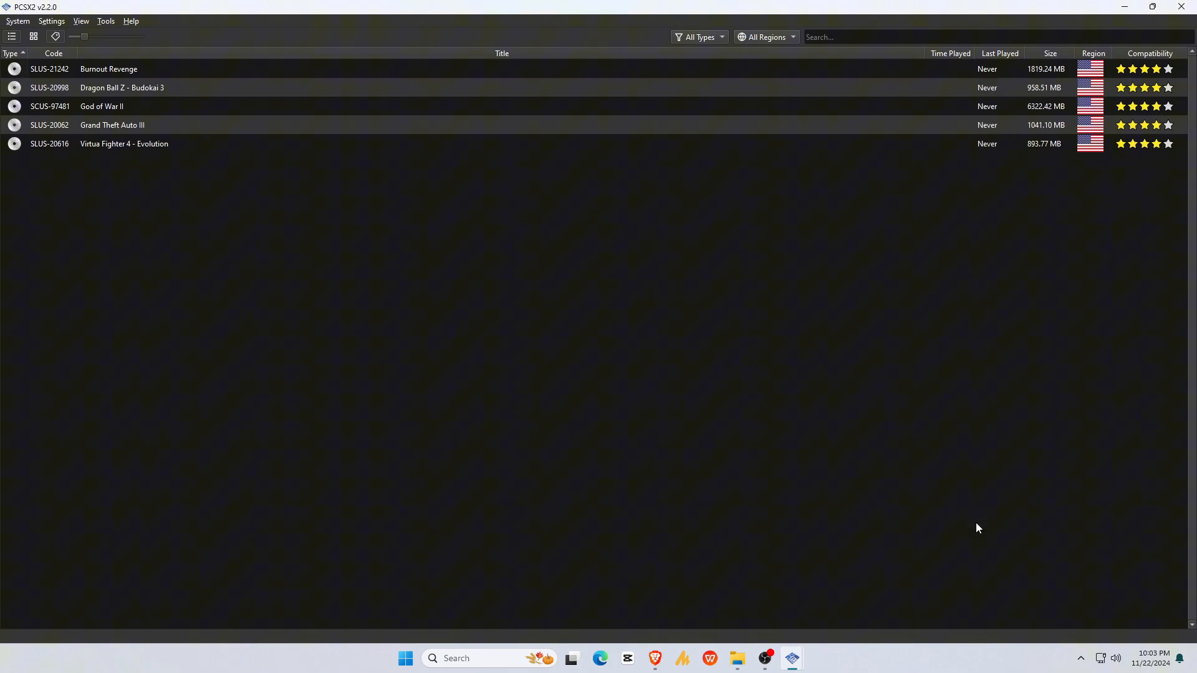
Switch the library to grid view and enlarge the cover tiles with the size slider
left_click(33, 36)
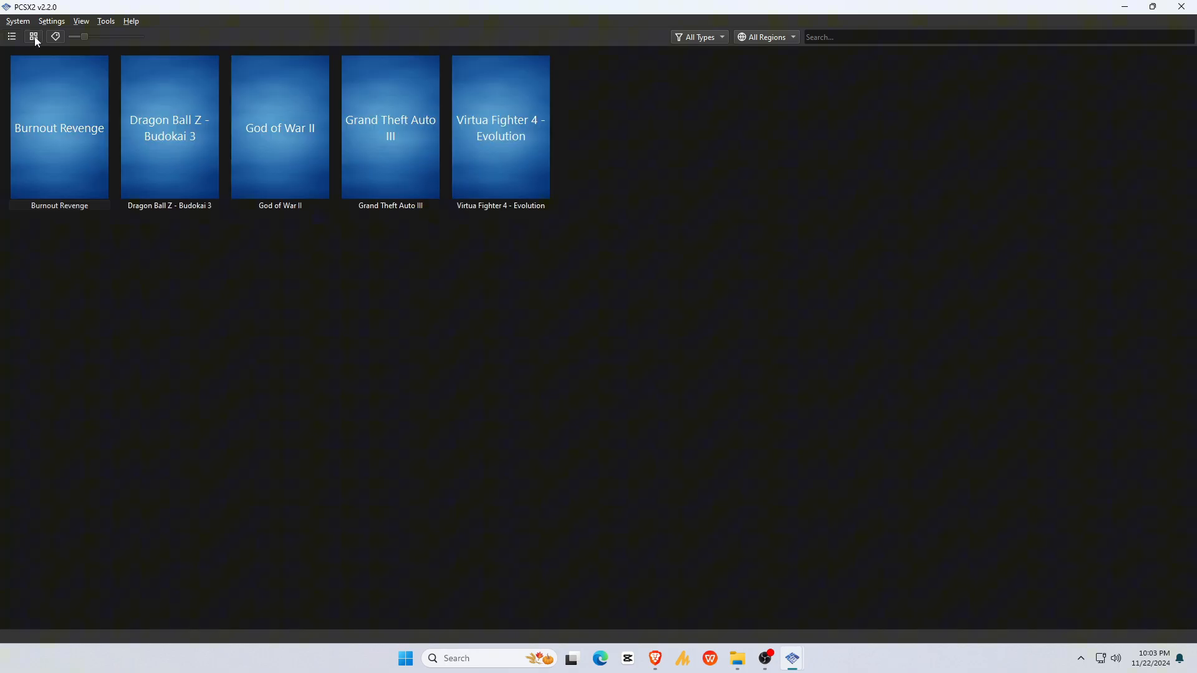
left_click_drag(79, 36, 101, 36)
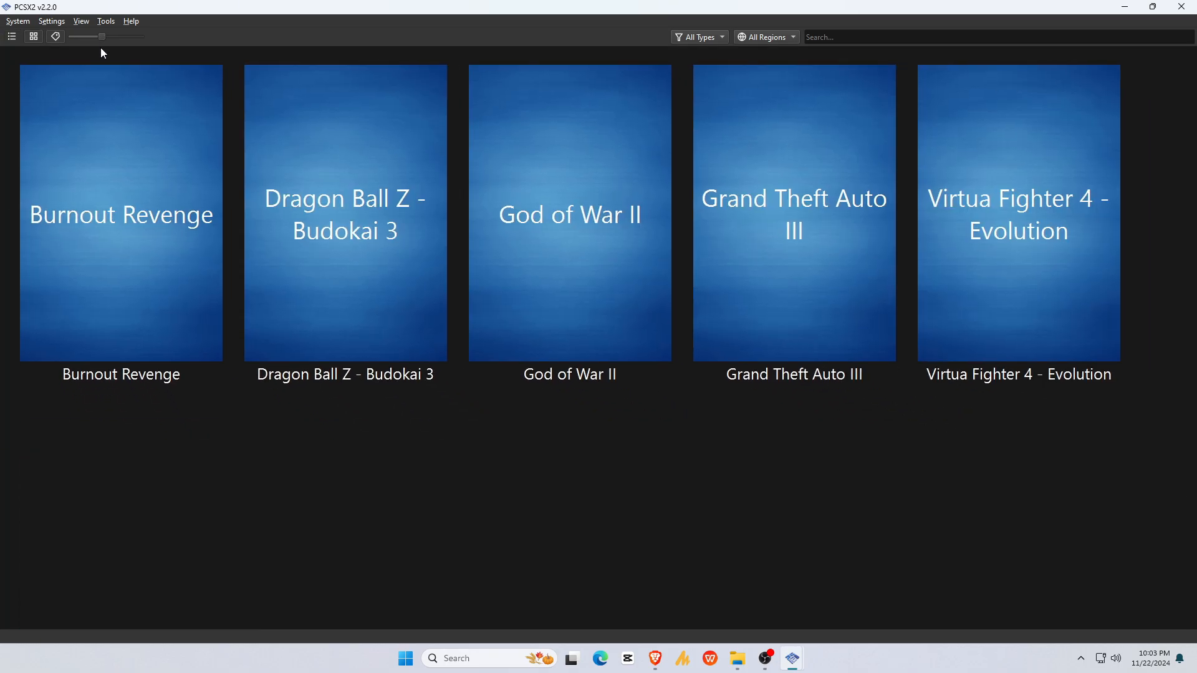
Assign a custom cover image to Burnout Revenge and launch the game
right_click(119, 215)
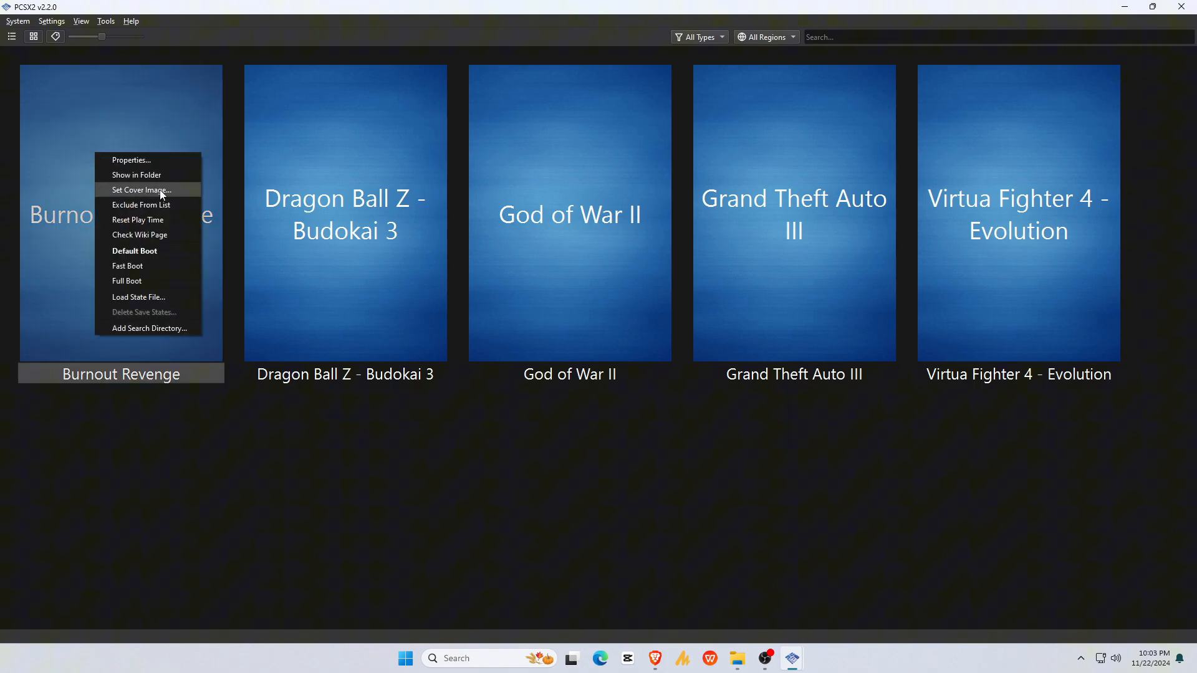
left_click(140, 189)
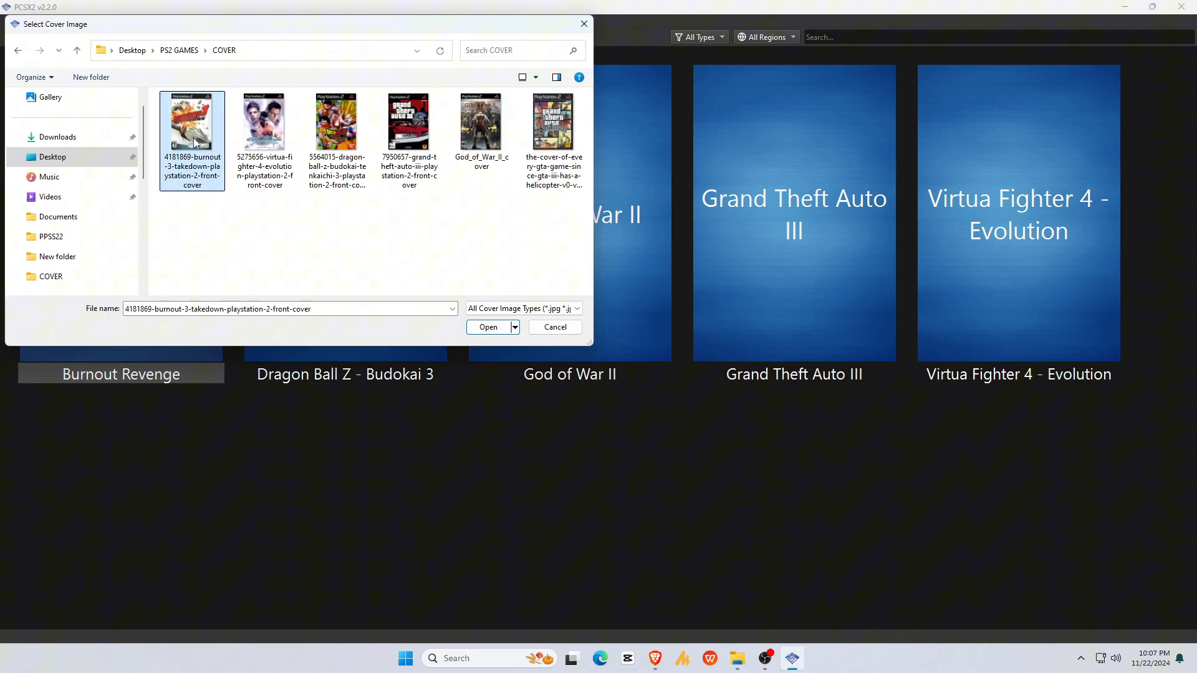
left_click(487, 327)
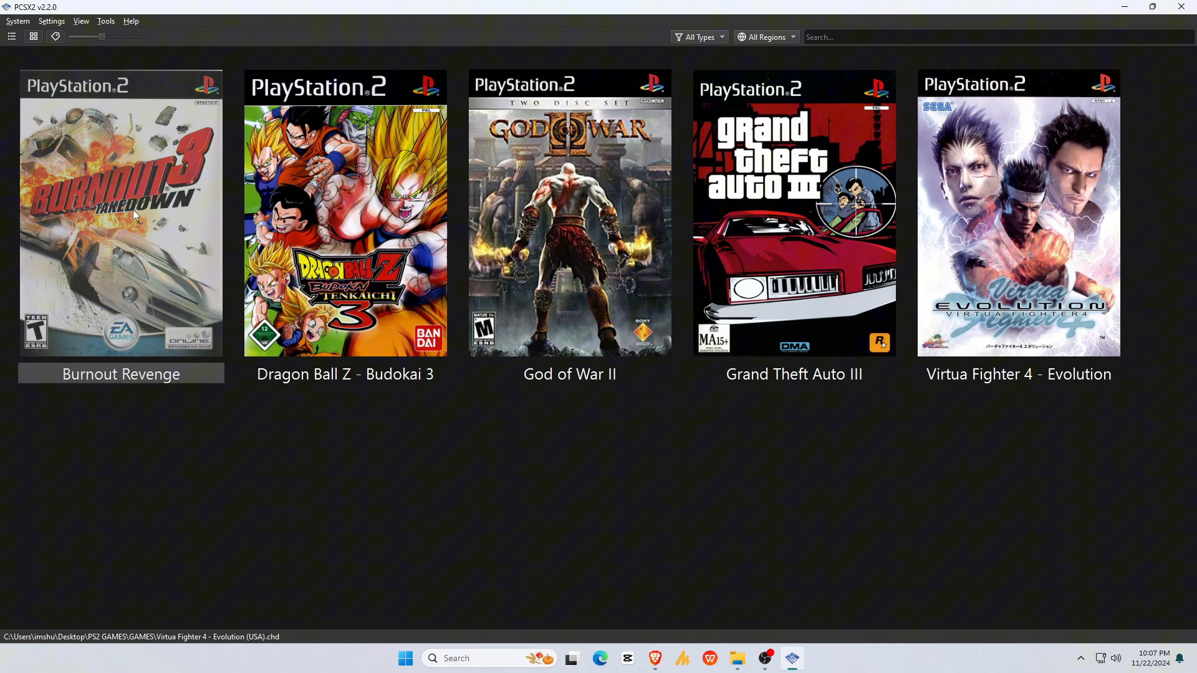
double_click(121, 213)
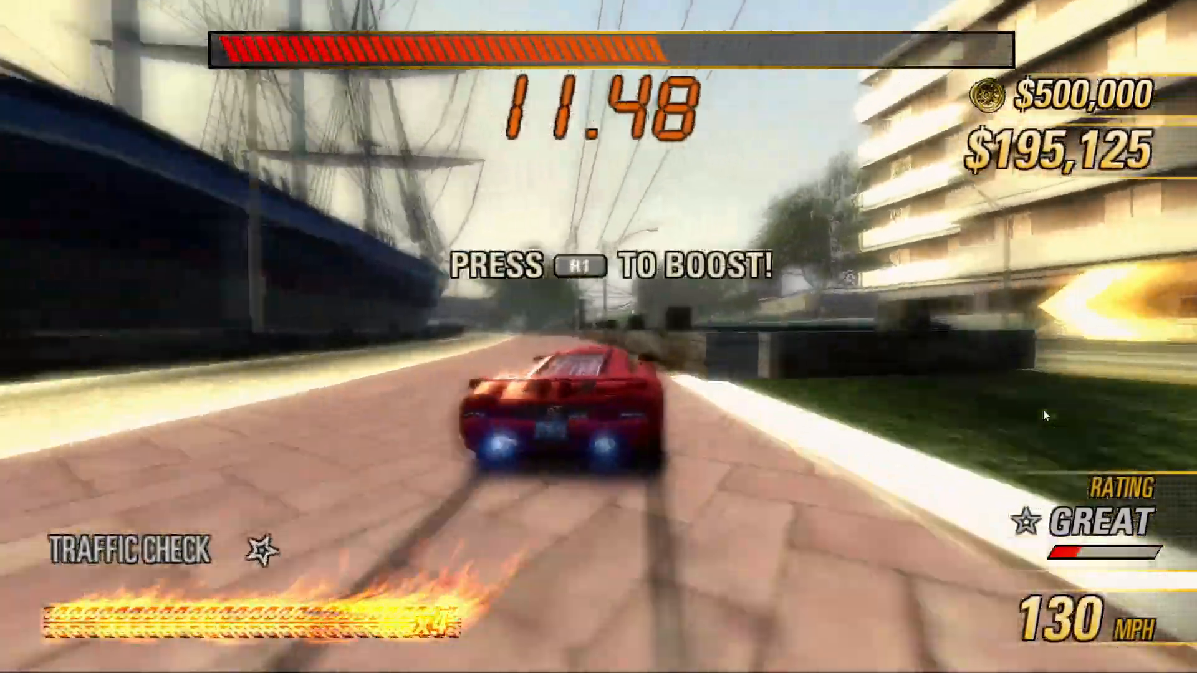
Pause Burnout Revenge with Esc to bring up the in-game menu
key("Escape")
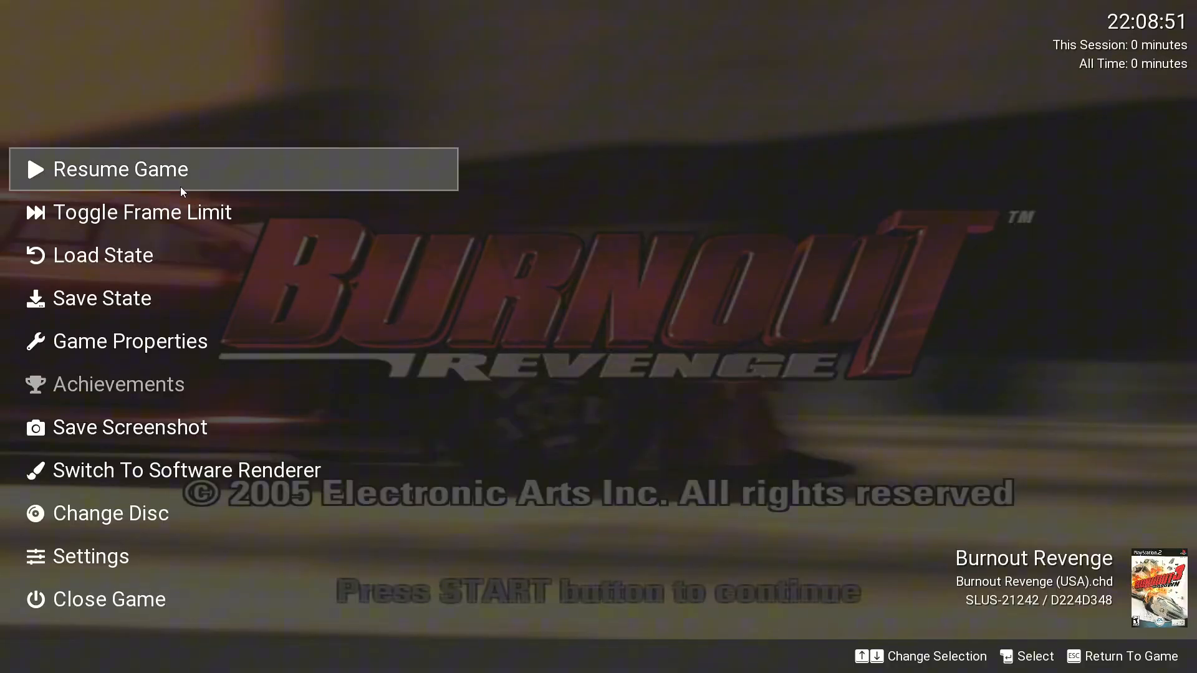